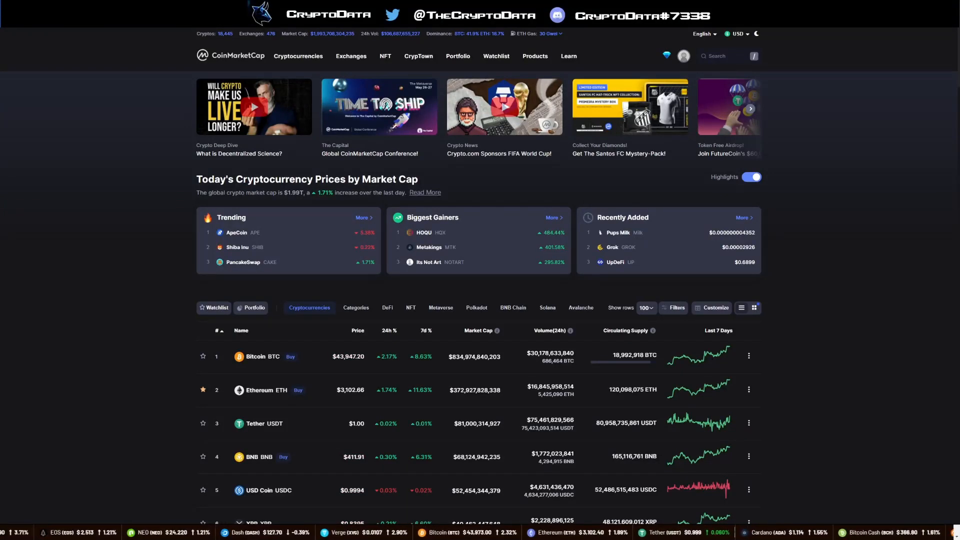
Step: Open the goldmansachs.com result to reach its Digitalization page on crypto and the metaverse
{"action": "scroll", "scroll_direction": "down", "scroll_amount": 3}
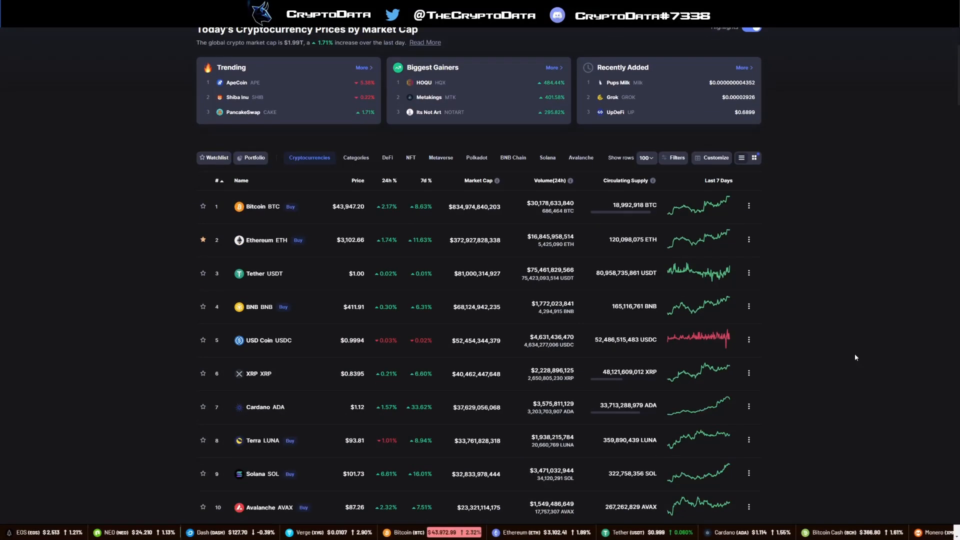
{"action": "scroll", "scroll_direction": "down", "scroll_amount": 3}
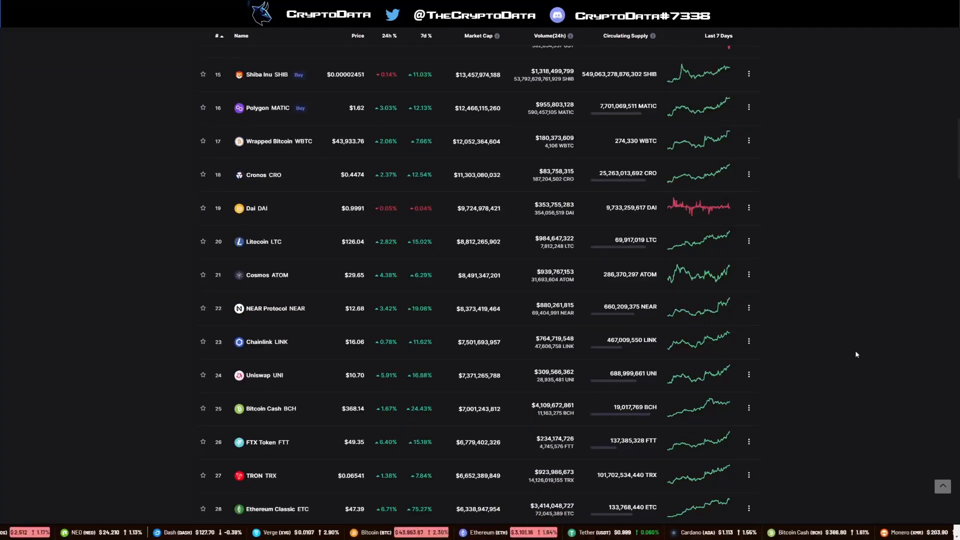
{"action": "scroll", "scroll_direction": "down", "scroll_amount": 3}
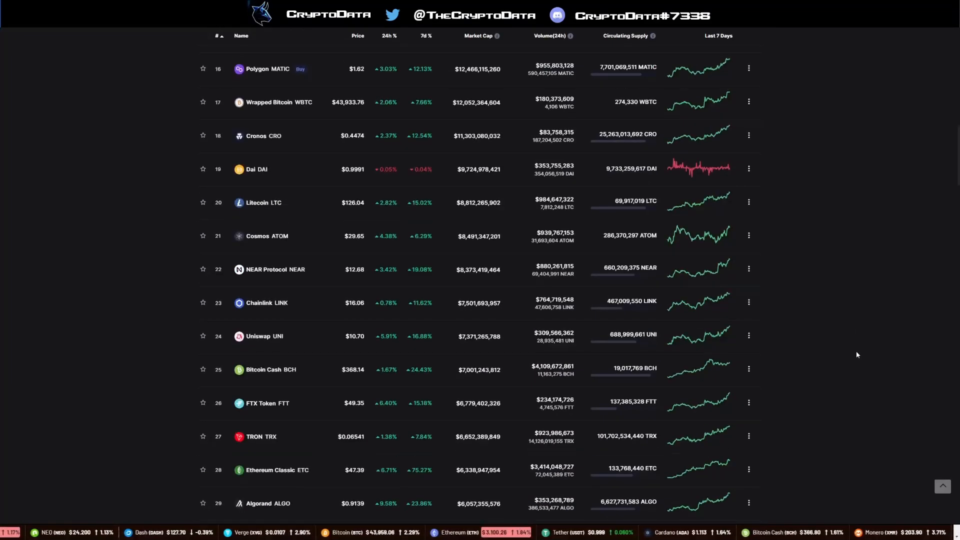
{"action": "scroll", "scroll_direction": "up", "scroll_amount": 3}
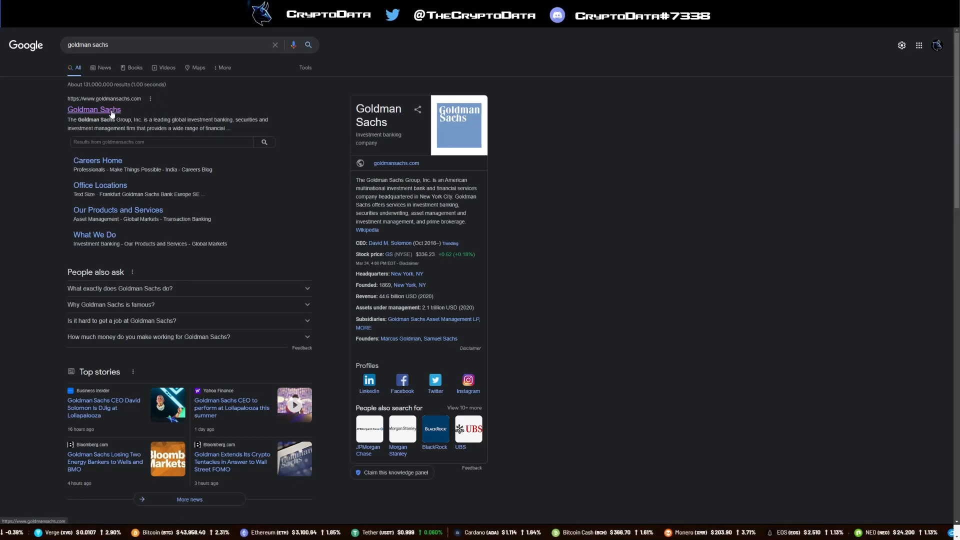
{"action": "left_click", "coordinate": [93, 110]}
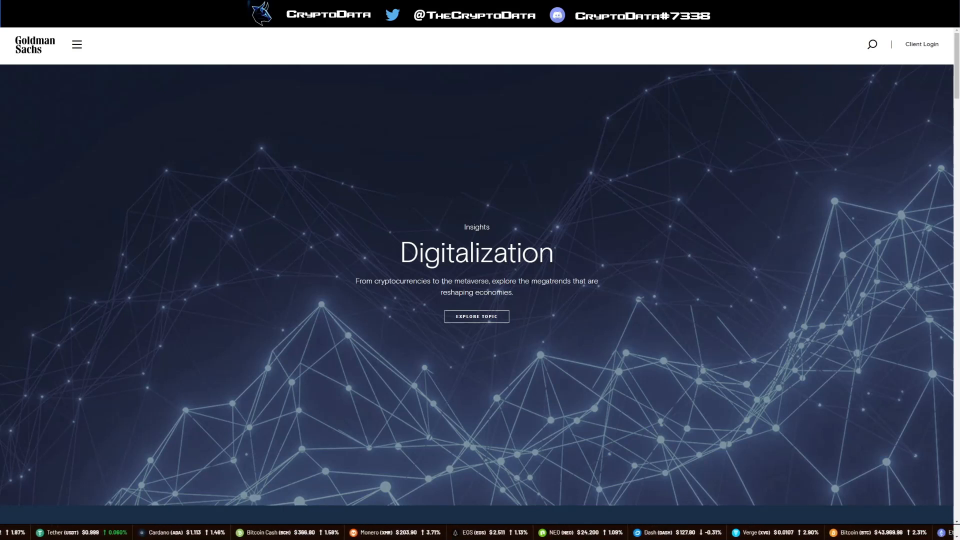
{"action": "mouse_move", "coordinate": [532, 288]}
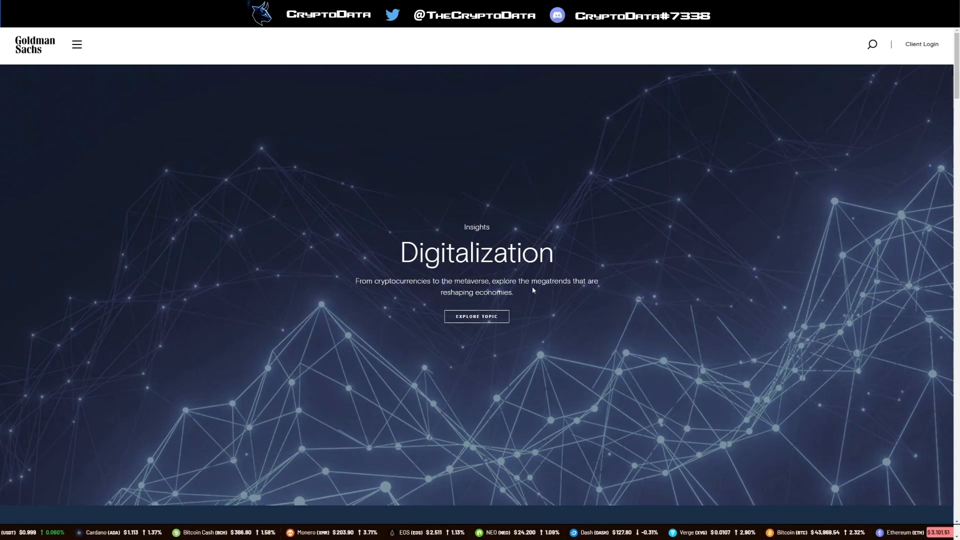
{"action": "mouse_move", "coordinate": [448, 289]}
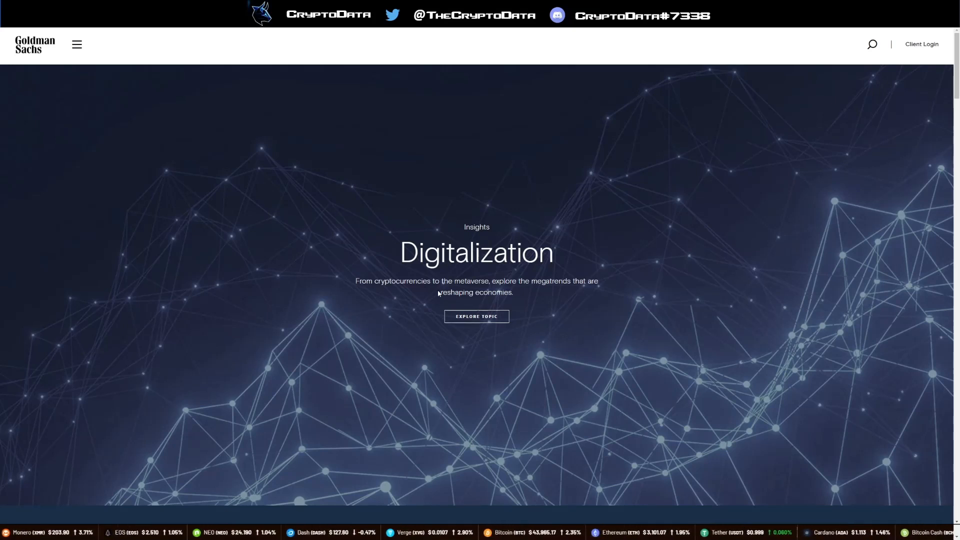
{"action": "mouse_move", "coordinate": [469, 300]}
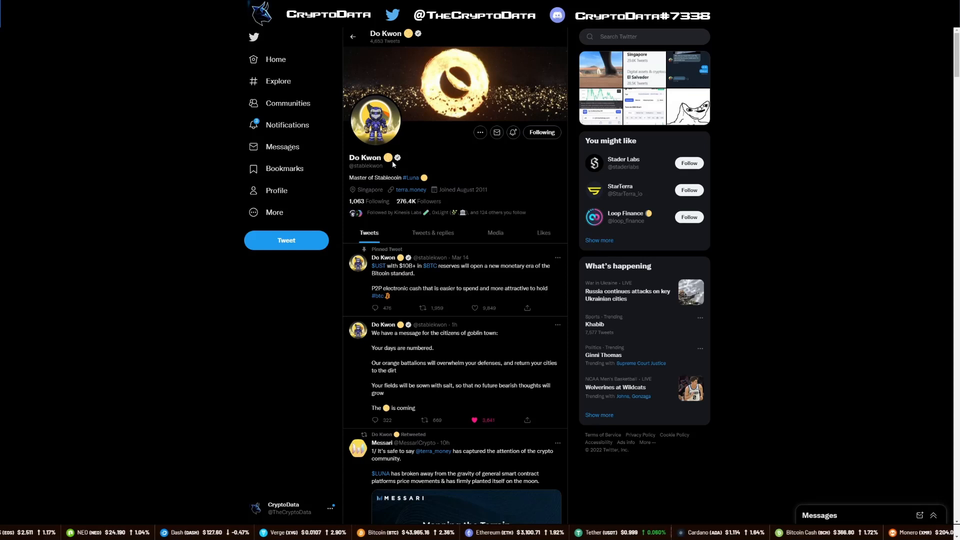
{"action": "mouse_move", "coordinate": [420, 177]}
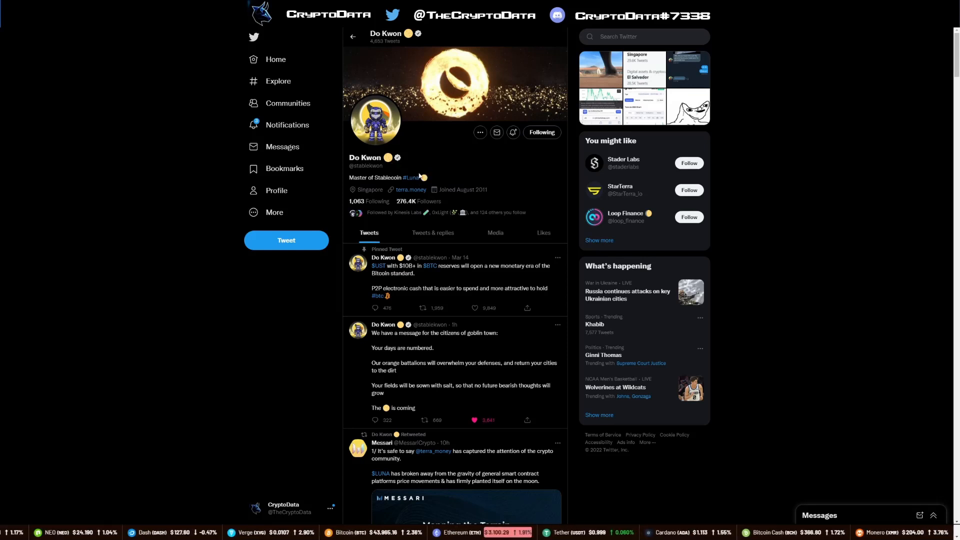
{"action": "mouse_move", "coordinate": [423, 177]}
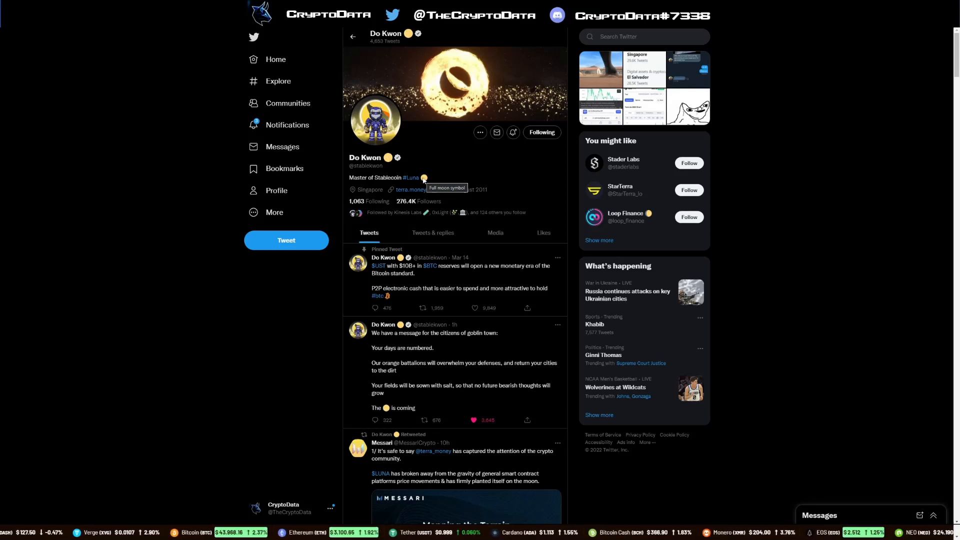
{"action": "mouse_move", "coordinate": [448, 181]}
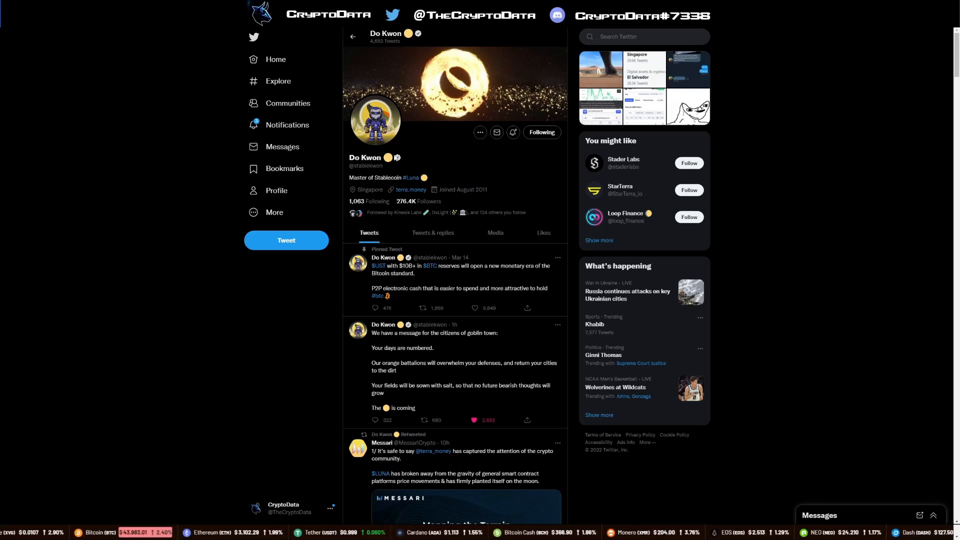
{"action": "scroll", "scroll_direction": "down", "scroll_amount": 3}
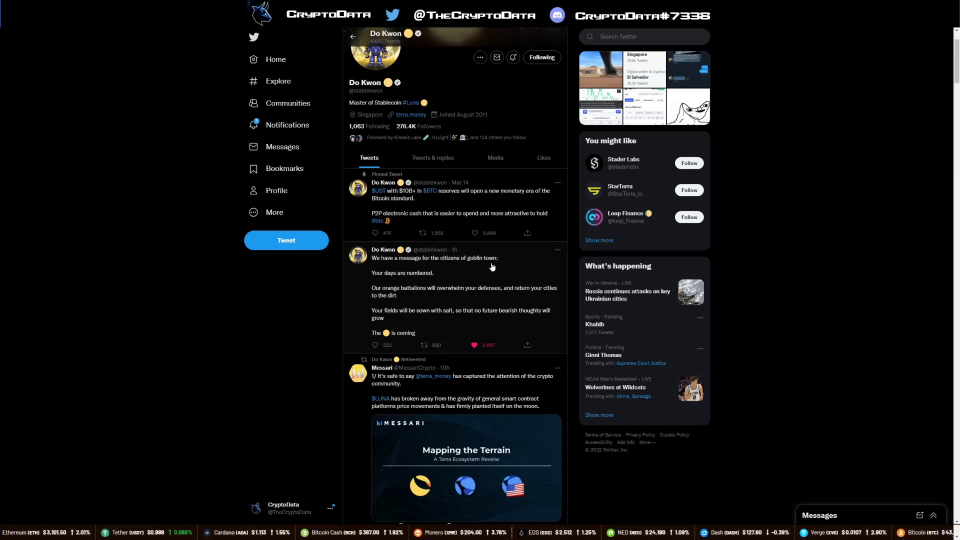
{"action": "mouse_move", "coordinate": [515, 272]}
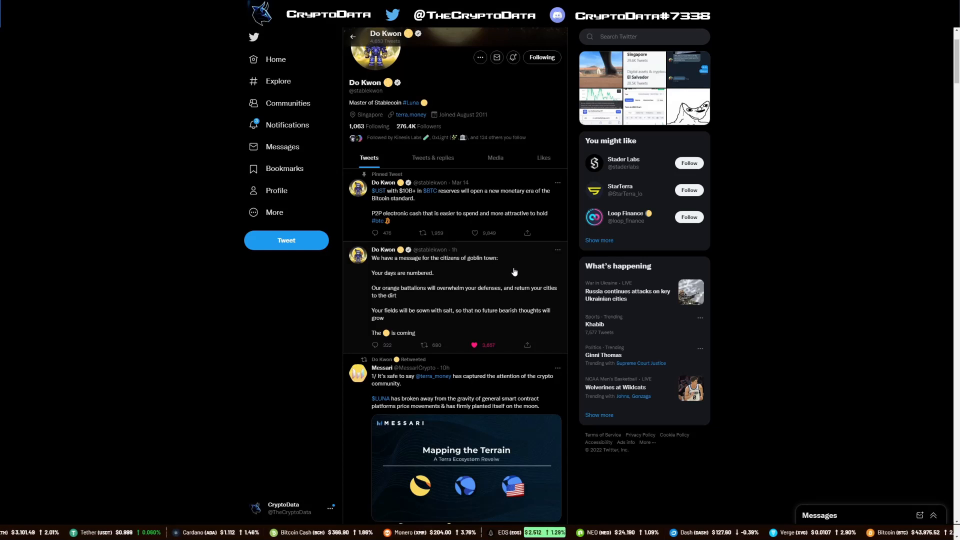
{"action": "scroll", "scroll_direction": "down", "scroll_amount": 3}
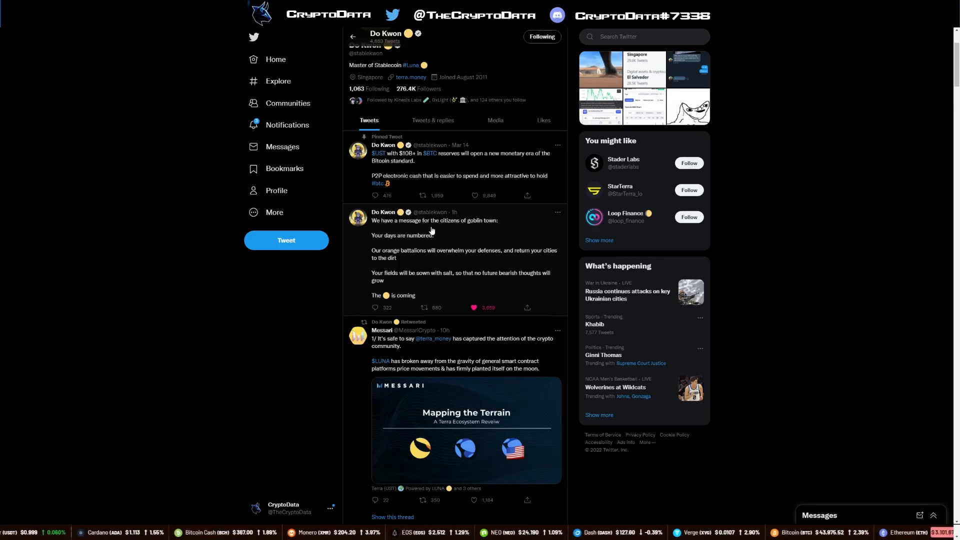
{"action": "mouse_move", "coordinate": [428, 245]}
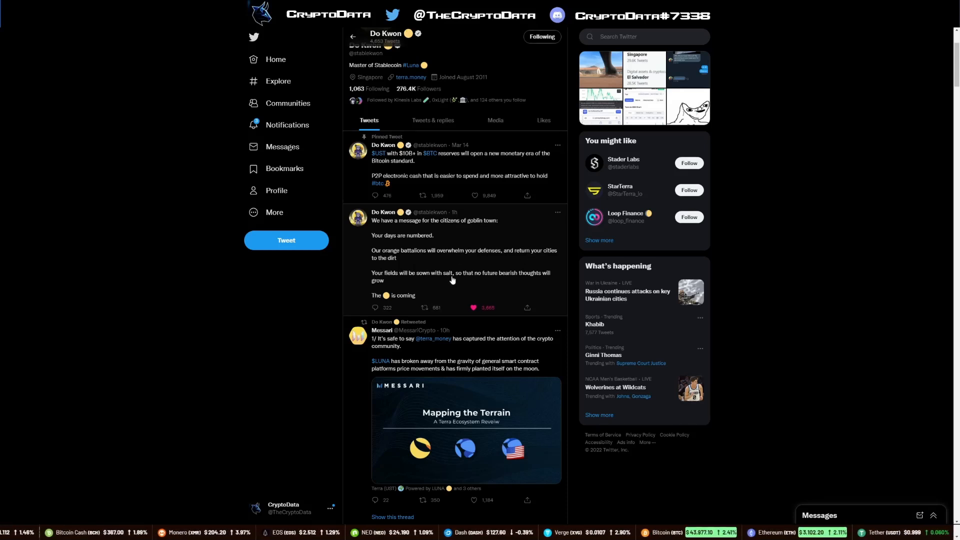
{"action": "mouse_move", "coordinate": [411, 284]}
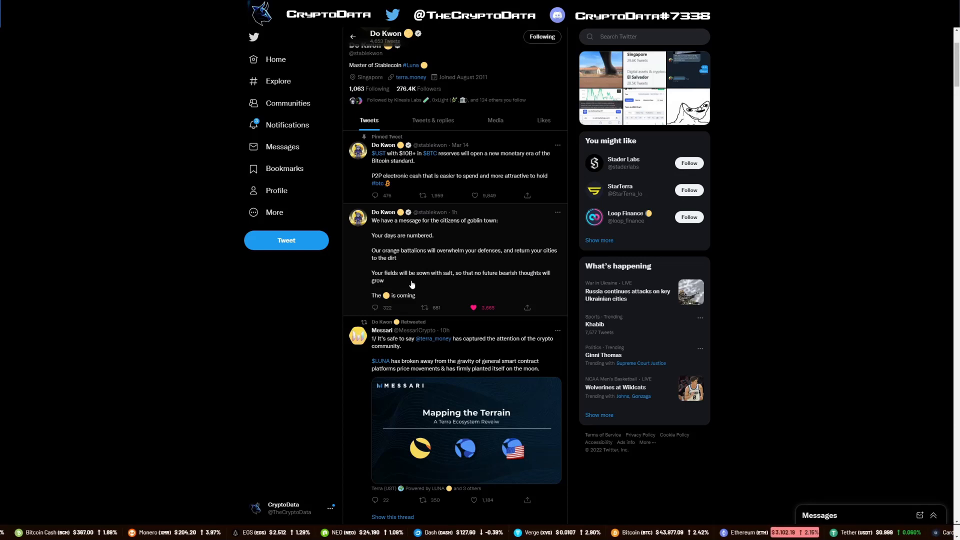
{"action": "scroll", "scroll_direction": "up", "scroll_amount": 3}
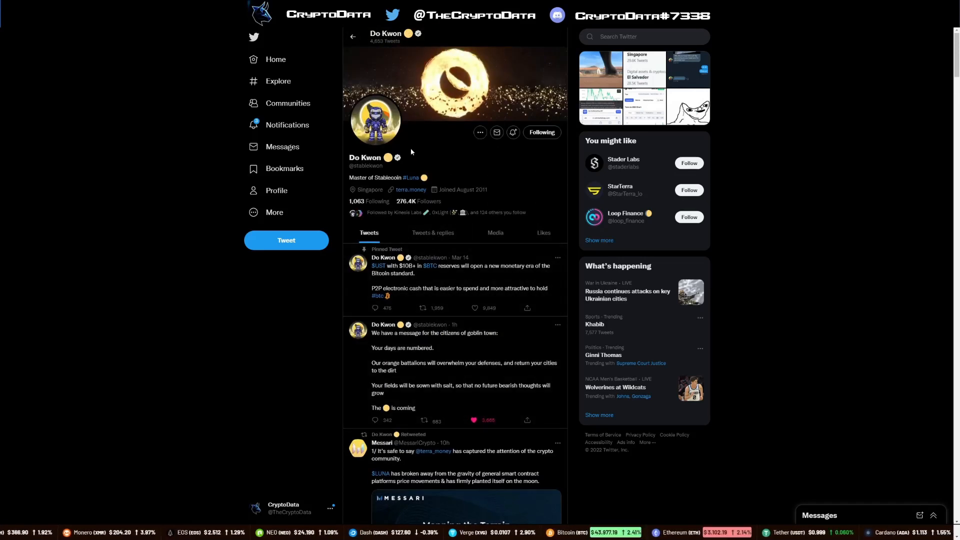
{"action": "scroll", "scroll_direction": "down", "scroll_amount": 3}
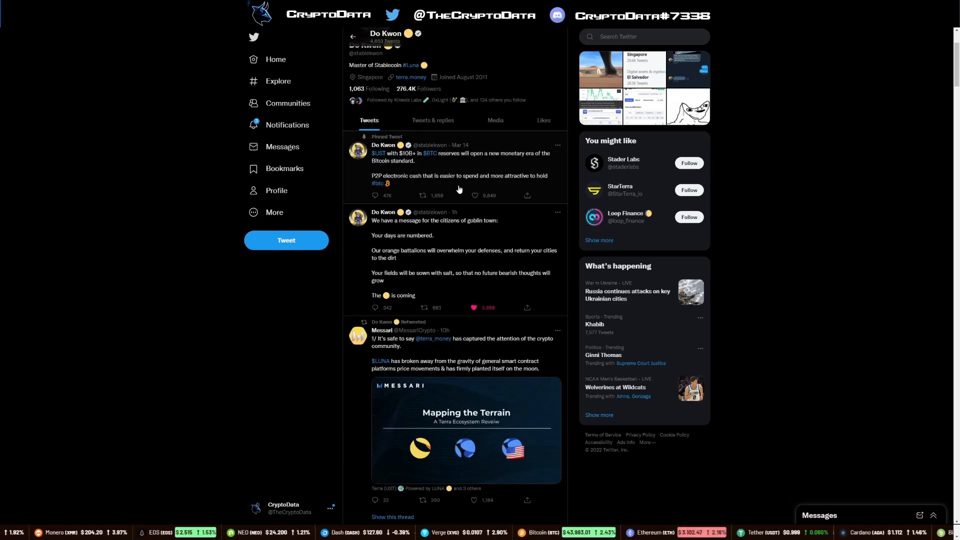
{"action": "scroll", "scroll_direction": "up", "scroll_amount": 3}
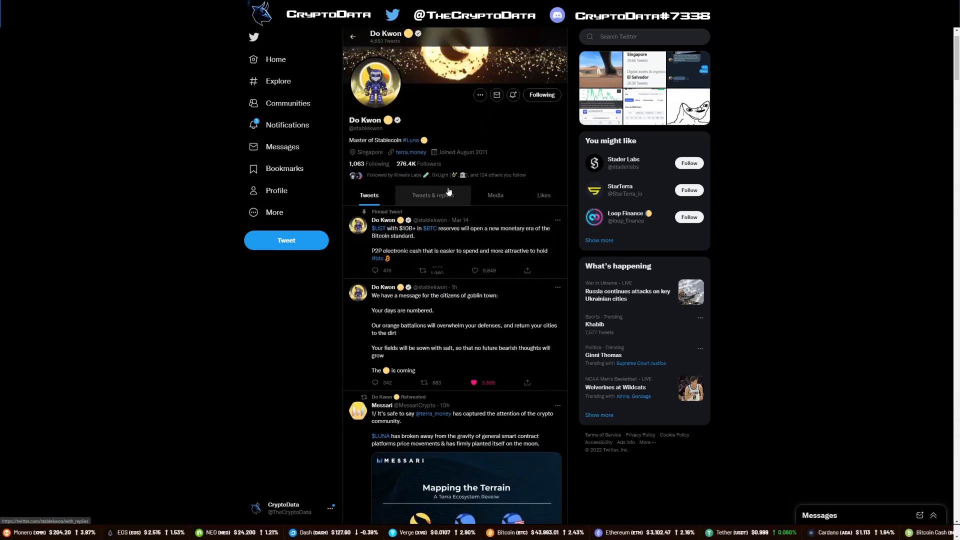
{"action": "scroll", "scroll_direction": "up", "scroll_amount": 3}
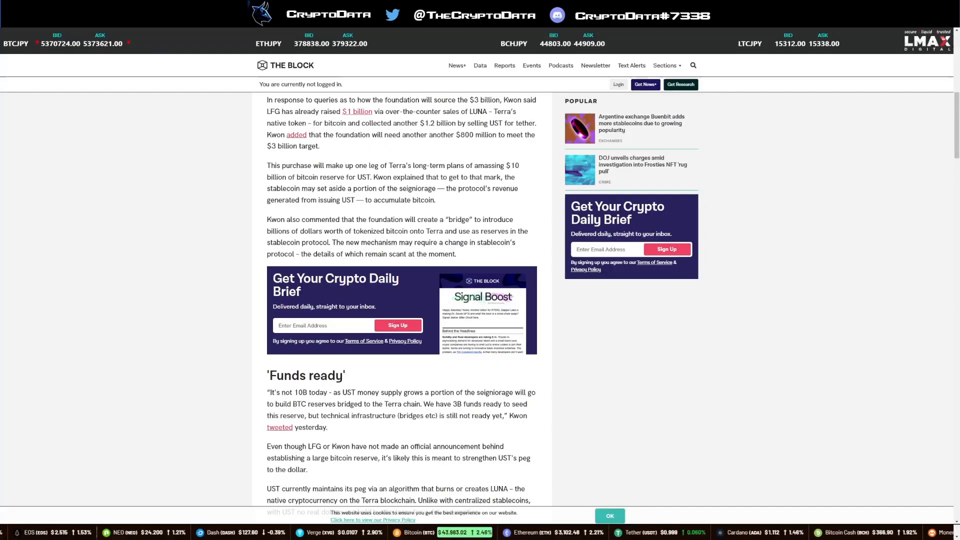
Step: Read the Do Kwon $3 billion UST reserve article's Quick Take and funding paragraphs
{"action": "scroll", "scroll_direction": "up", "scroll_amount": 3}
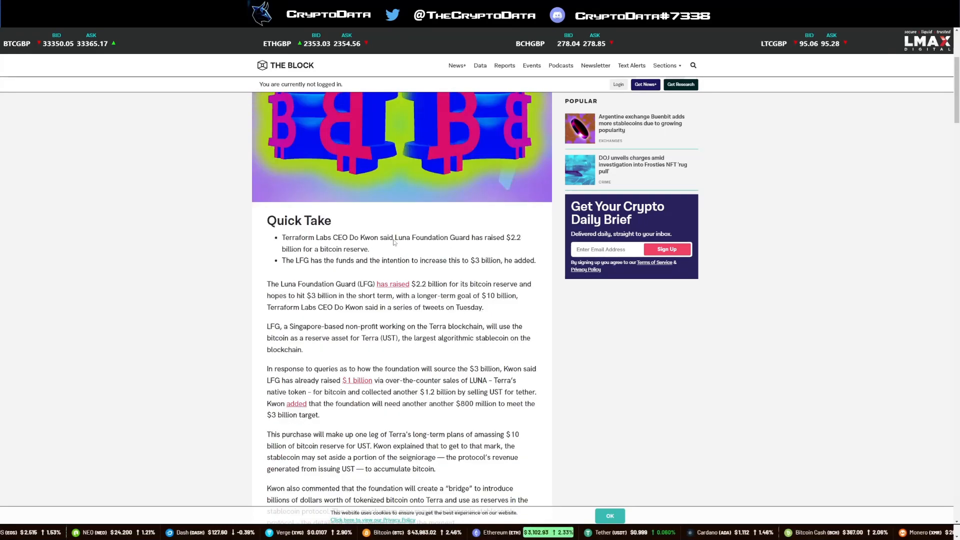
{"action": "scroll", "scroll_direction": "up", "scroll_amount": 3}
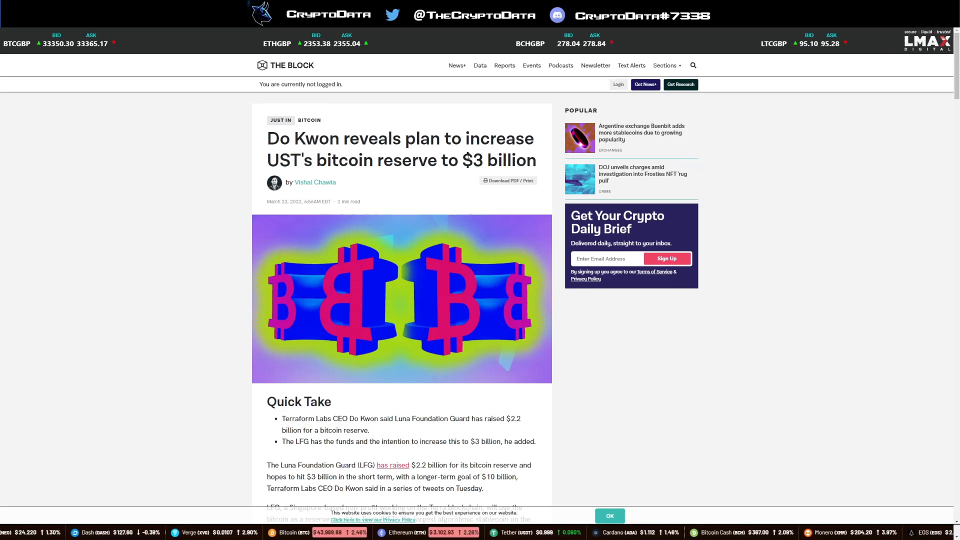
{"action": "scroll", "scroll_direction": "down", "scroll_amount": 3}
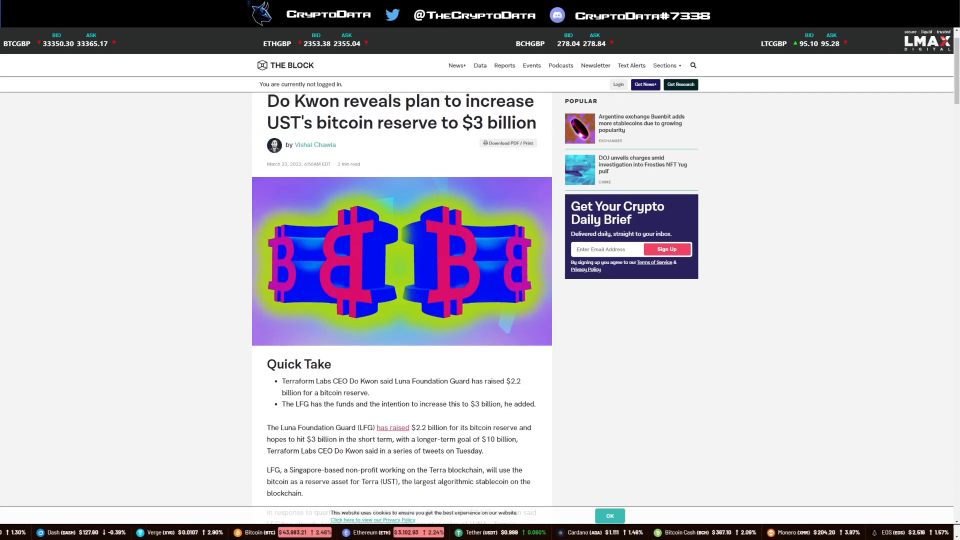
{"action": "scroll", "scroll_direction": "up", "scroll_amount": 3}
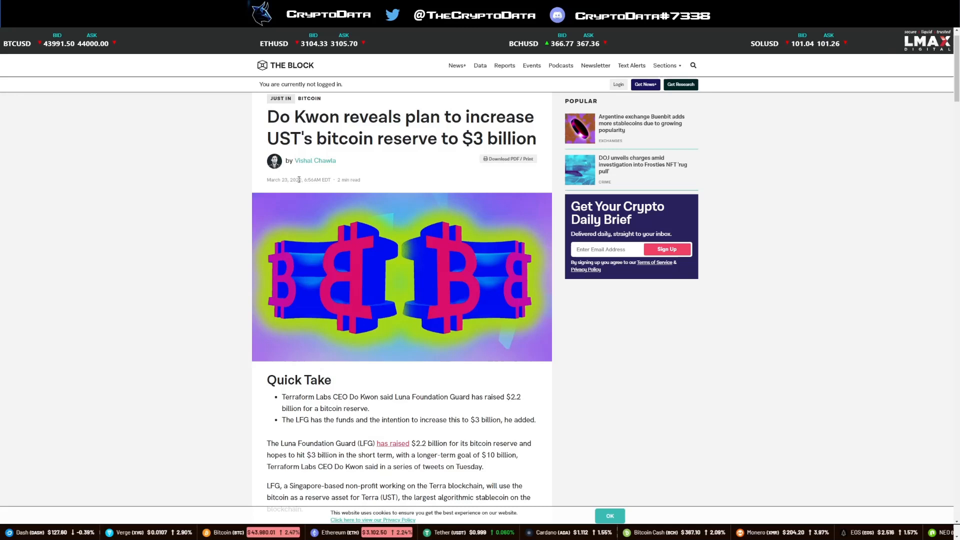
{"action": "scroll", "scroll_direction": "down", "scroll_amount": 3}
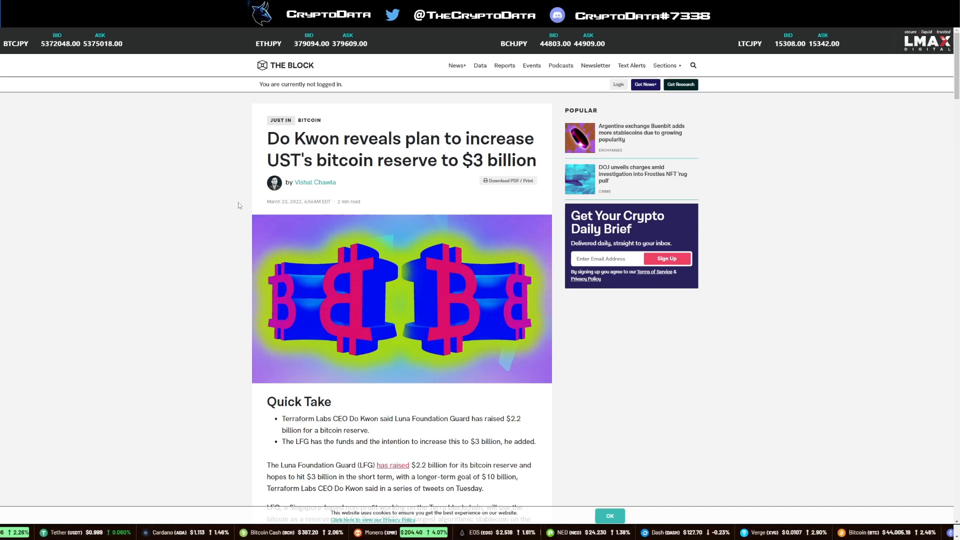
{"action": "scroll", "scroll_direction": "down", "scroll_amount": 3}
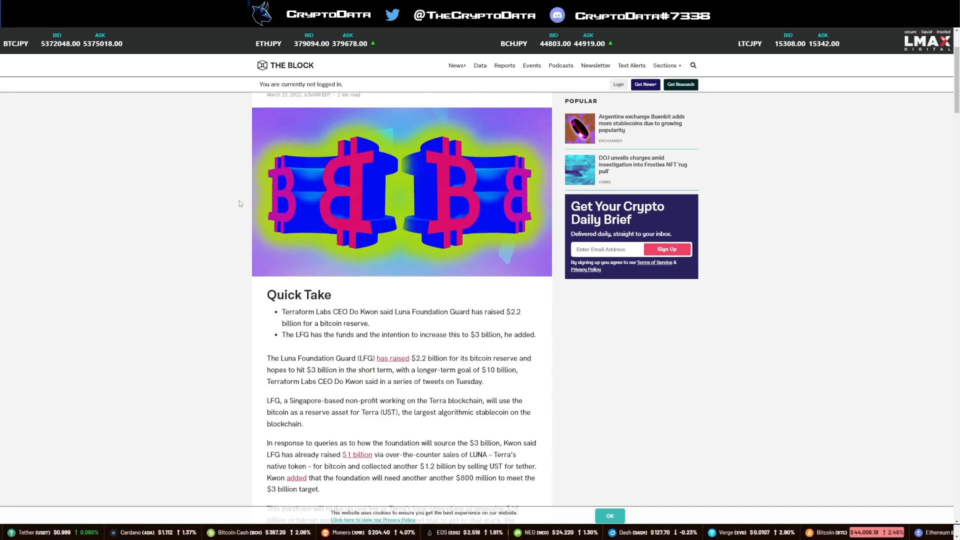
{"action": "scroll", "scroll_direction": "down", "scroll_amount": 3}
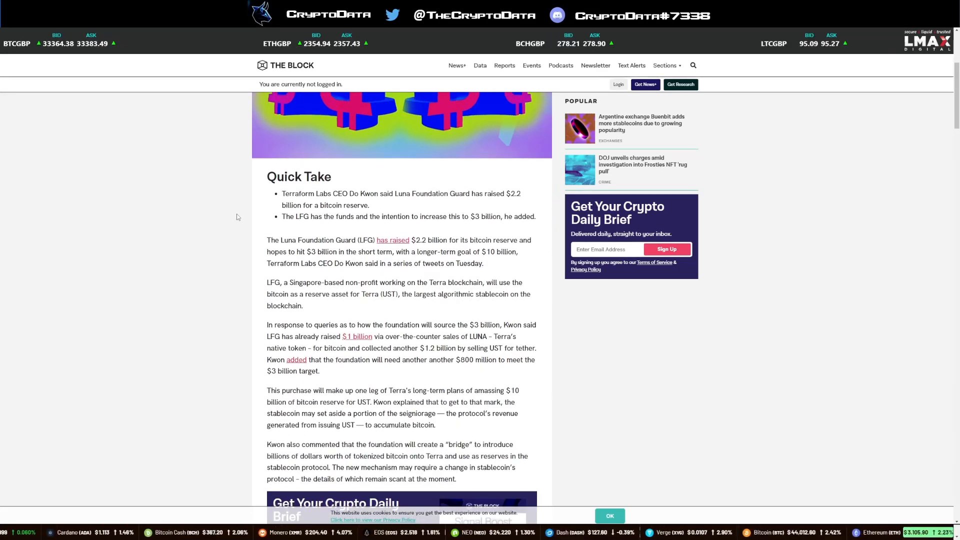
{"action": "scroll", "scroll_direction": "down", "scroll_amount": 3}
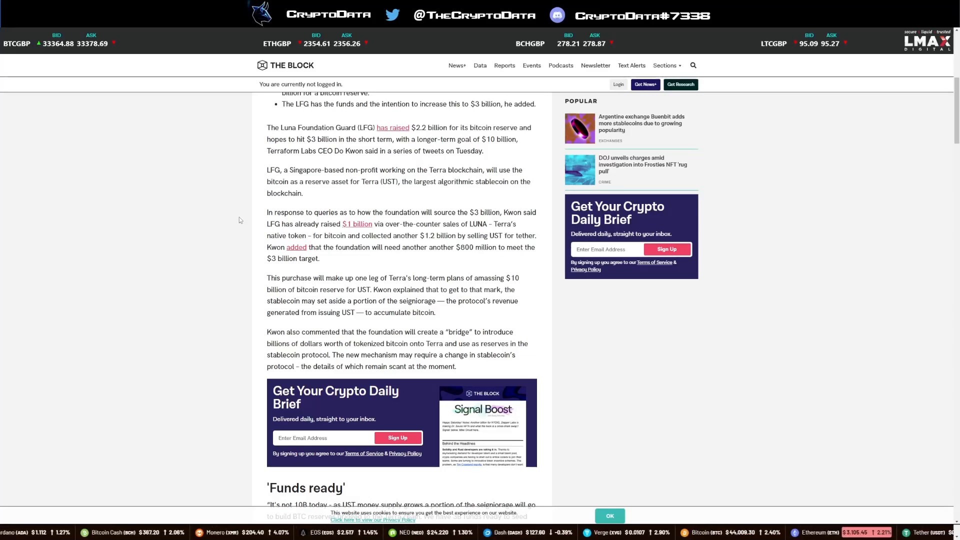
{"action": "scroll", "scroll_direction": "up", "scroll_amount": 3}
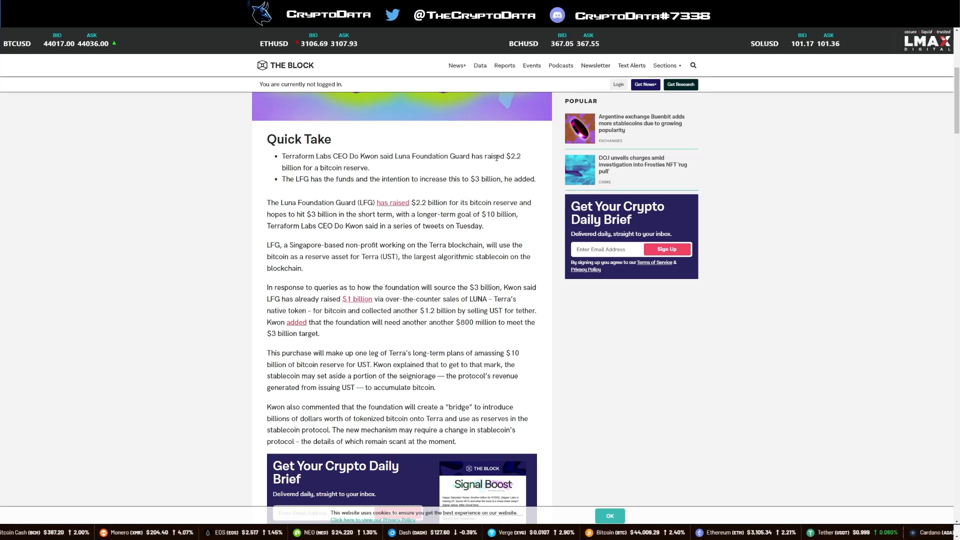
{"action": "mouse_move", "coordinate": [370, 170]}
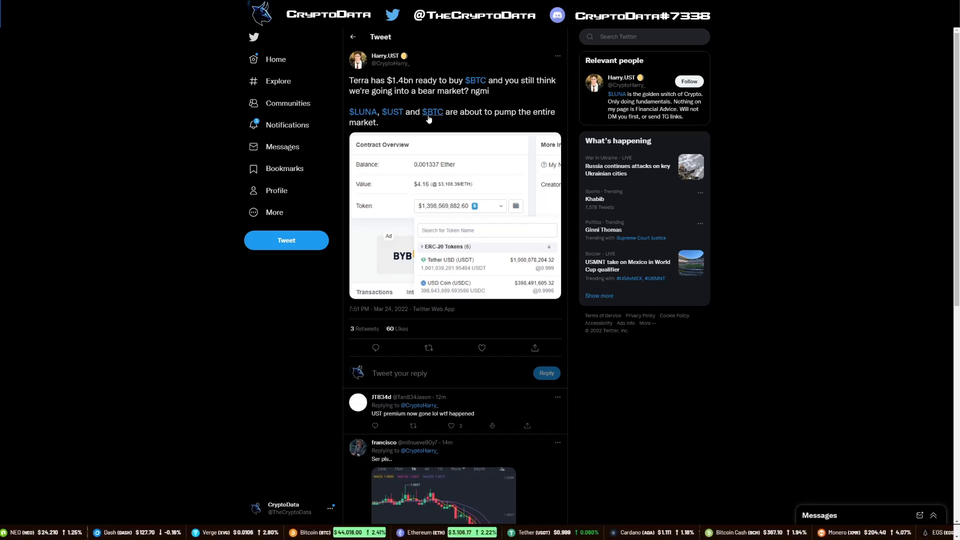
{"action": "mouse_move", "coordinate": [444, 210]}
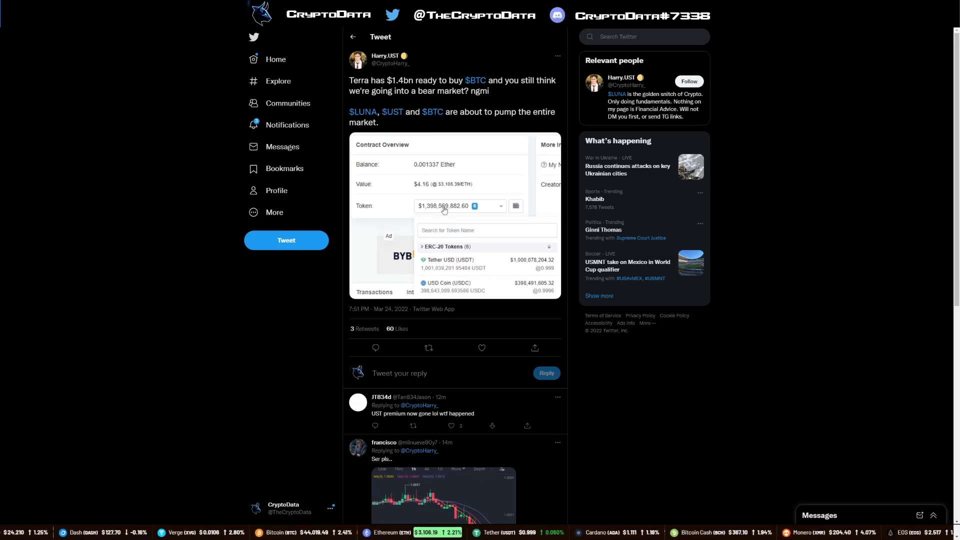
{"action": "mouse_move", "coordinate": [477, 226]}
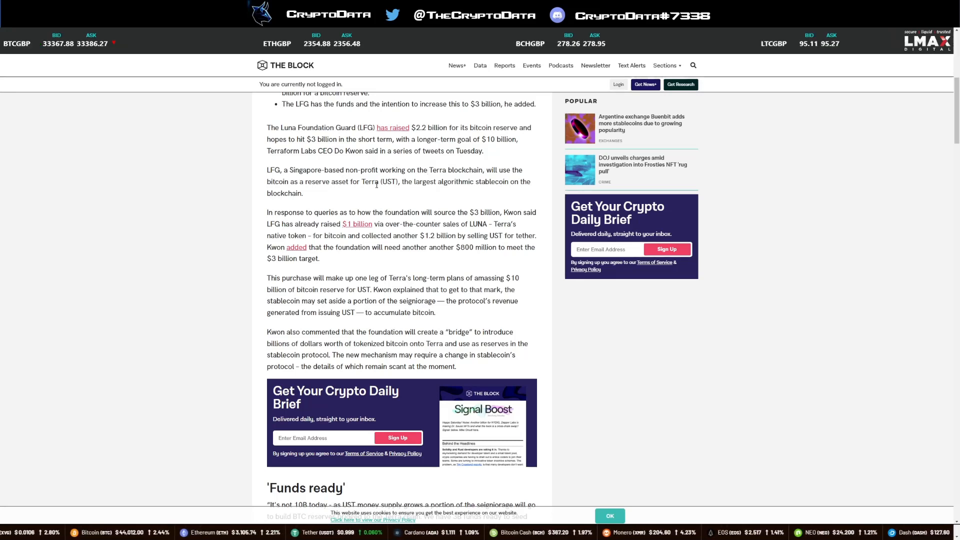
{"action": "mouse_move", "coordinate": [414, 185]}
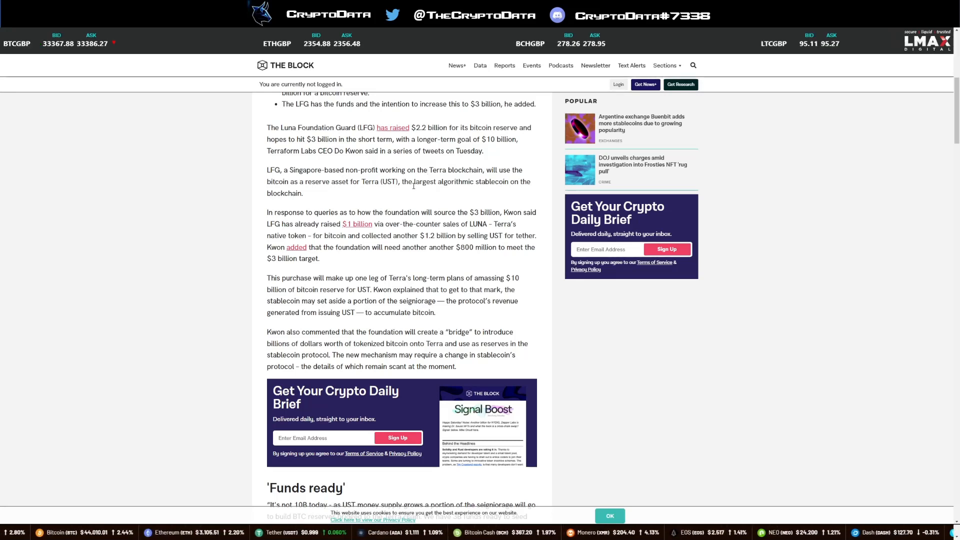
{"action": "mouse_move", "coordinate": [465, 193]}
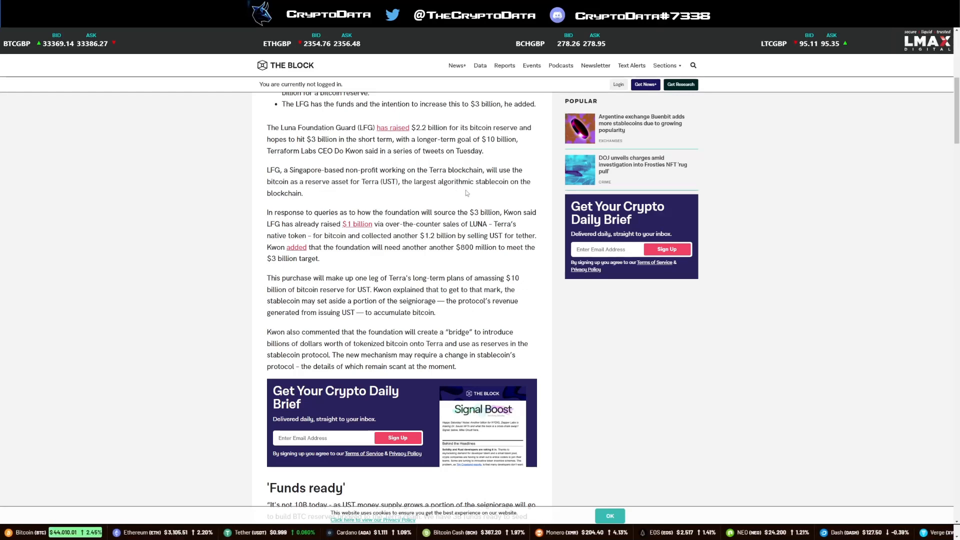
Step: Read past 'Funds ready' and select 'seigniorage' to look it up
{"action": "scroll", "scroll_direction": "down", "scroll_amount": 3}
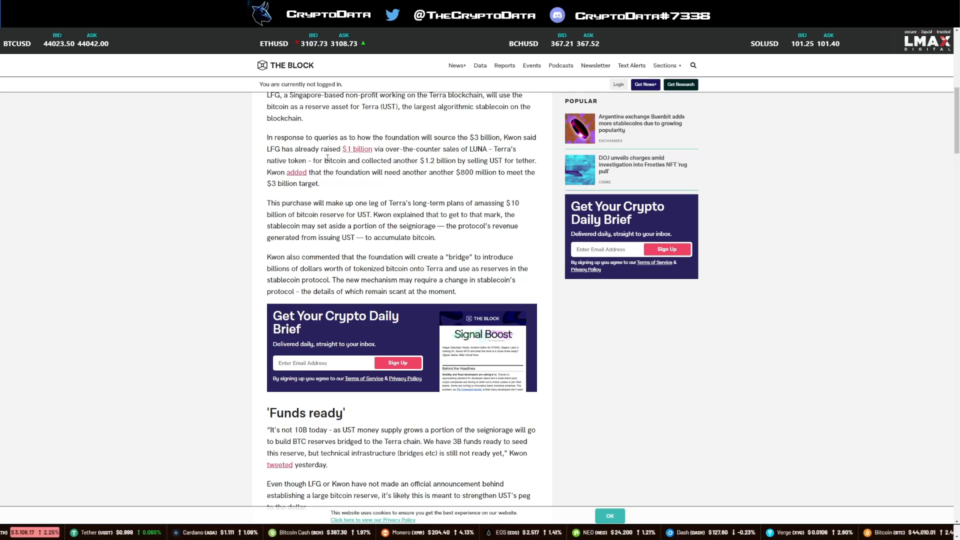
{"action": "mouse_move", "coordinate": [404, 168]}
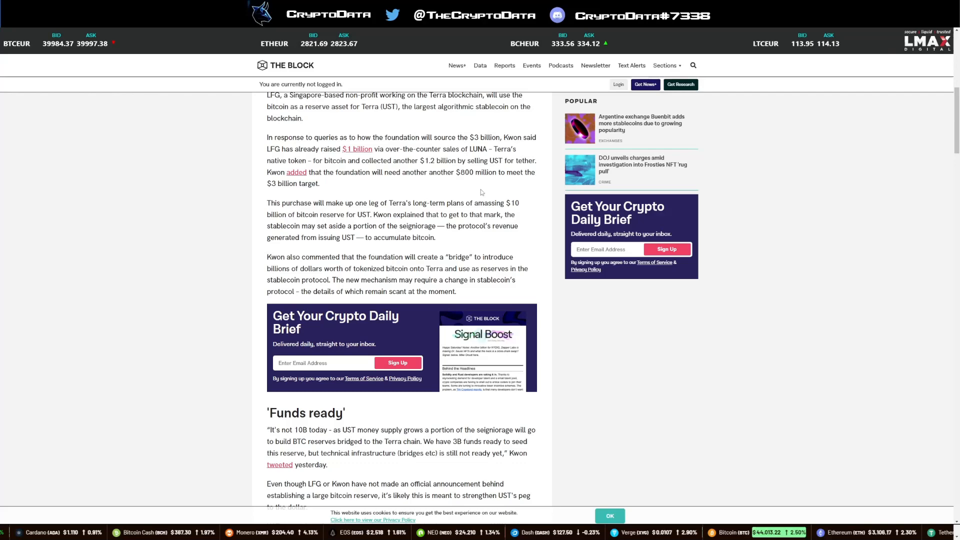
{"action": "scroll", "scroll_direction": "down", "scroll_amount": 3}
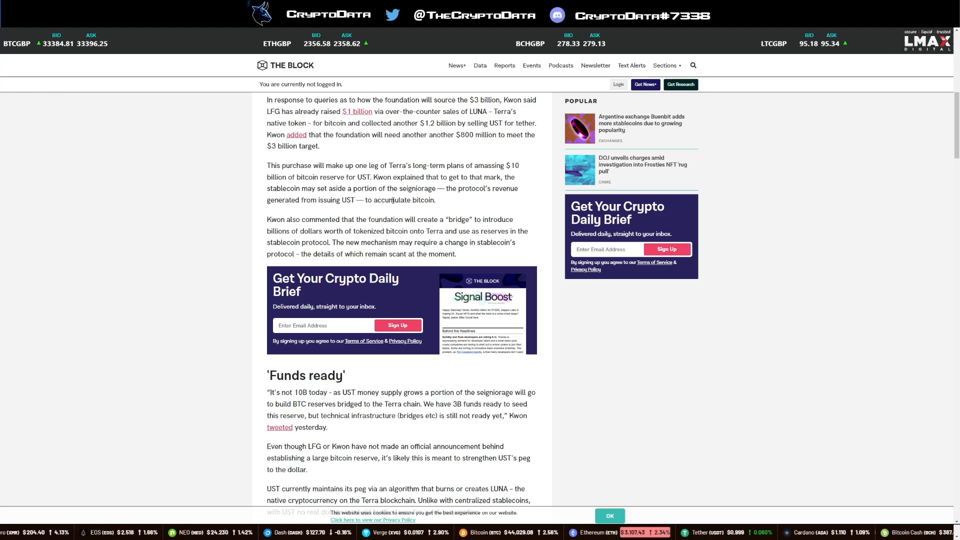
{"action": "double_click", "coordinate": [416, 188]}
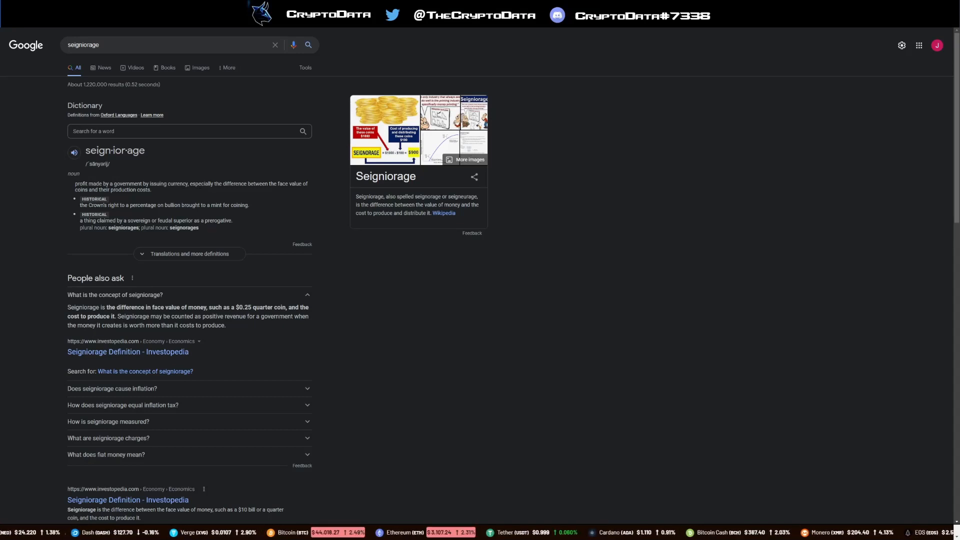
Step: Read the seigniorage dictionary definition and People also ask answers
{"action": "scroll", "scroll_direction": "down", "scroll_amount": 3}
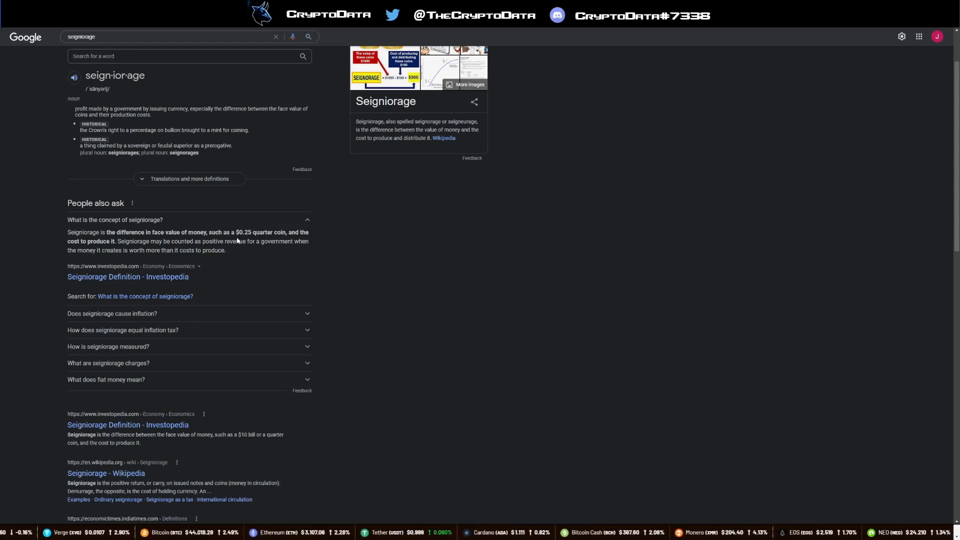
{"action": "scroll", "scroll_direction": "down", "scroll_amount": 3}
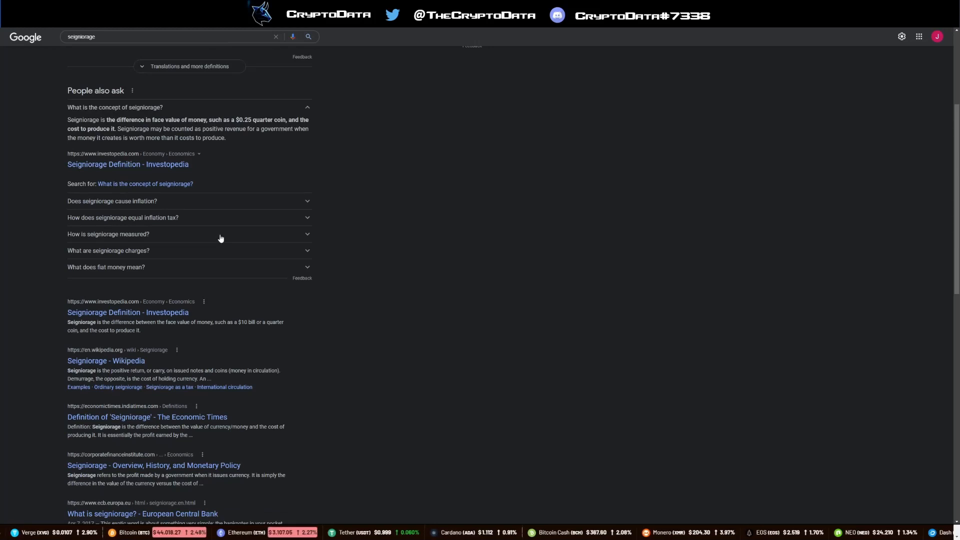
{"action": "mouse_move", "coordinate": [223, 223]}
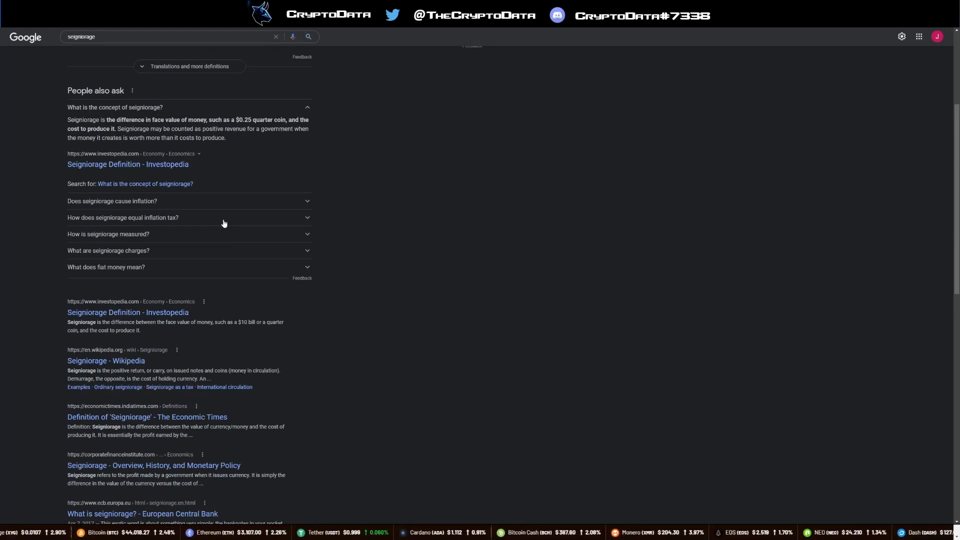
{"action": "mouse_move", "coordinate": [246, 120]}
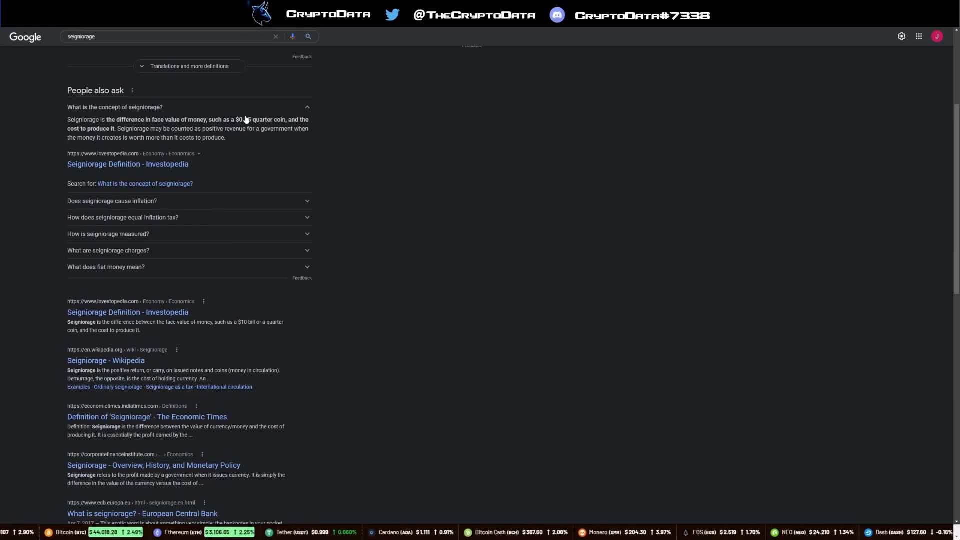
{"action": "scroll", "scroll_direction": "up", "scroll_amount": 3}
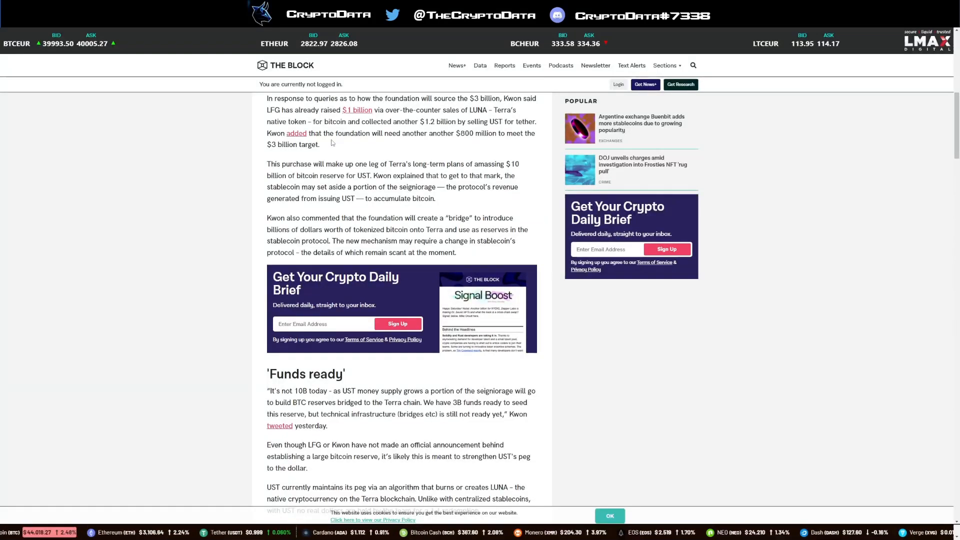
{"action": "scroll", "scroll_direction": "down", "scroll_amount": 3}
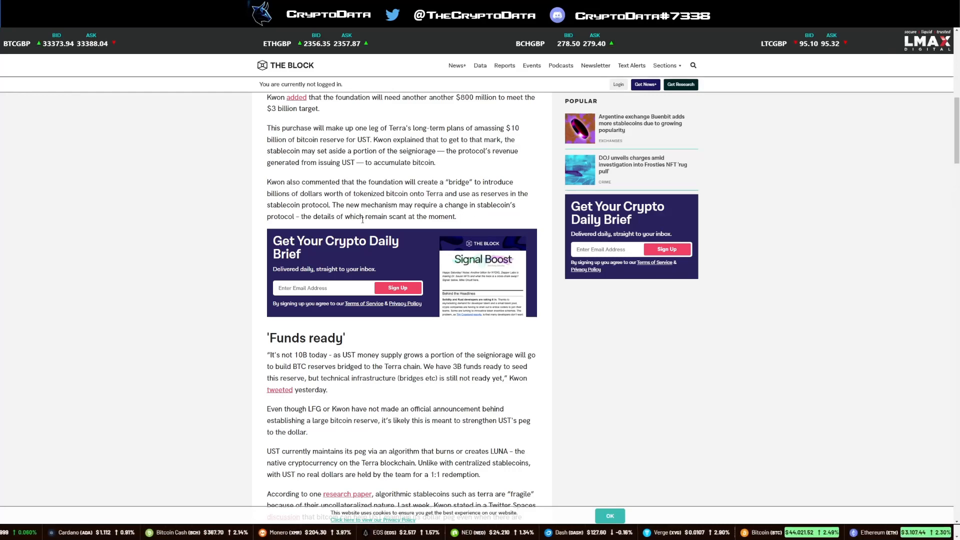
{"action": "scroll", "scroll_direction": "down", "scroll_amount": 3}
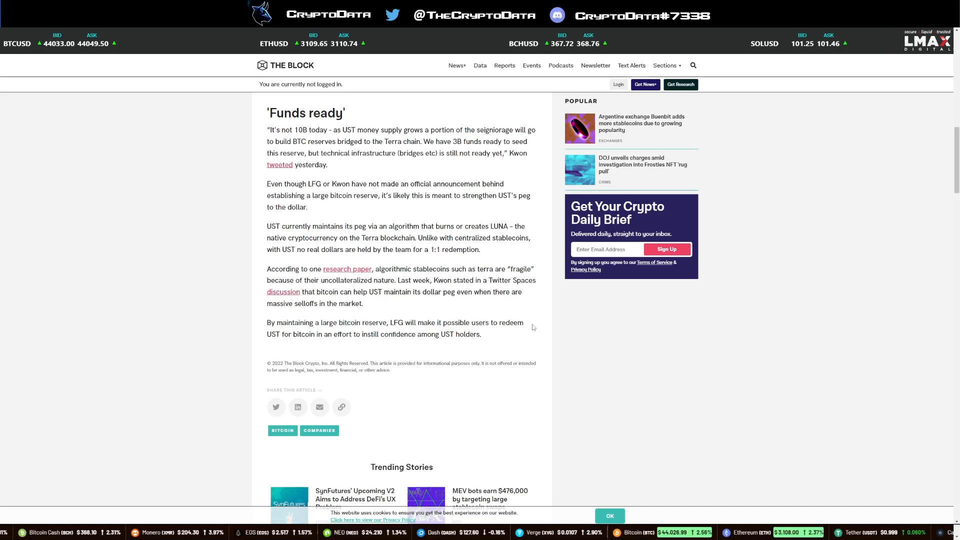
{"action": "mouse_move", "coordinate": [362, 343]}
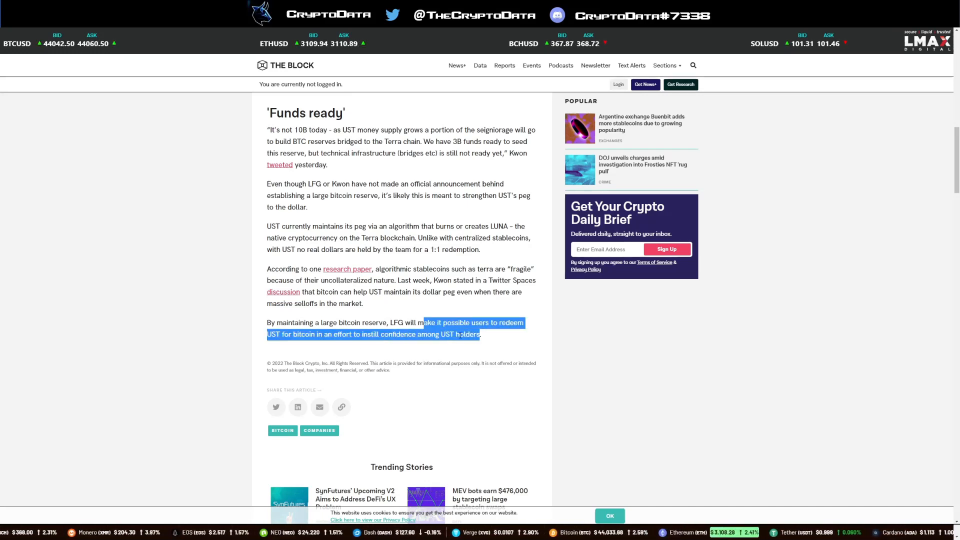
{"action": "left_click", "coordinate": [483, 335]}
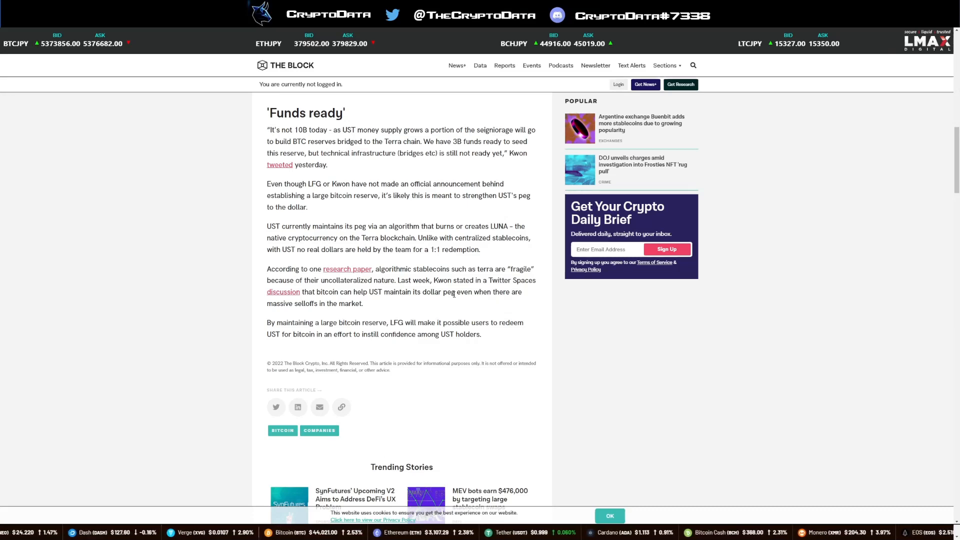
{"action": "left_click", "coordinate": [279, 165]}
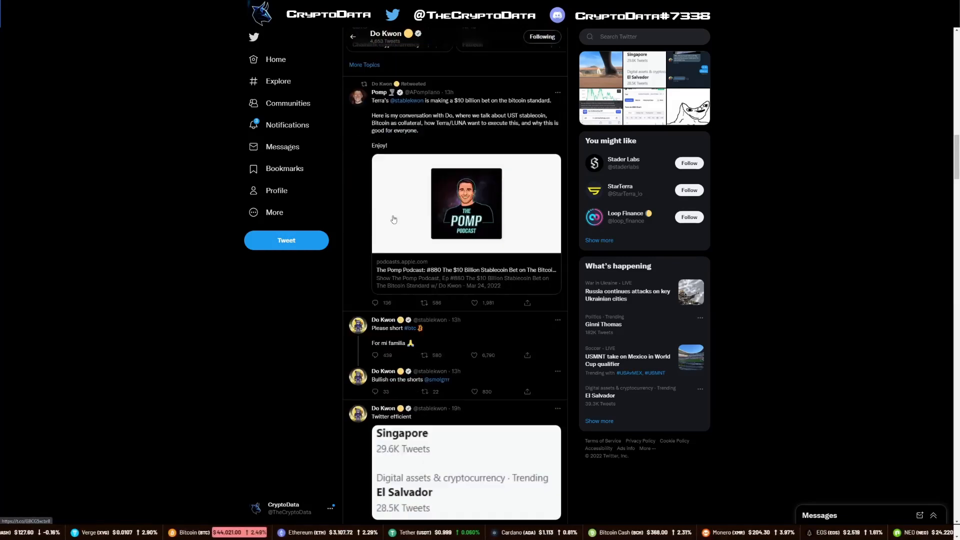
{"action": "scroll", "scroll_direction": "down", "scroll_amount": 3}
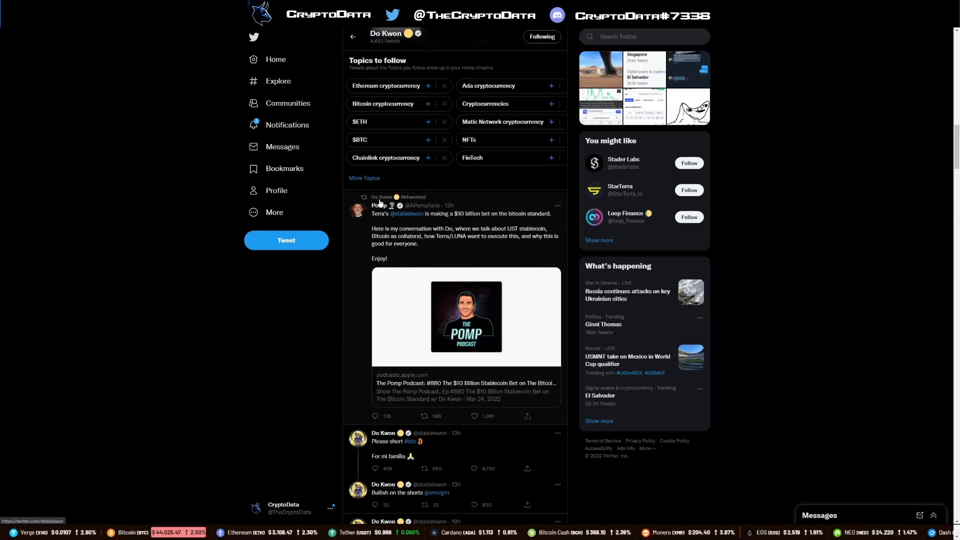
{"action": "mouse_move", "coordinate": [379, 205]}
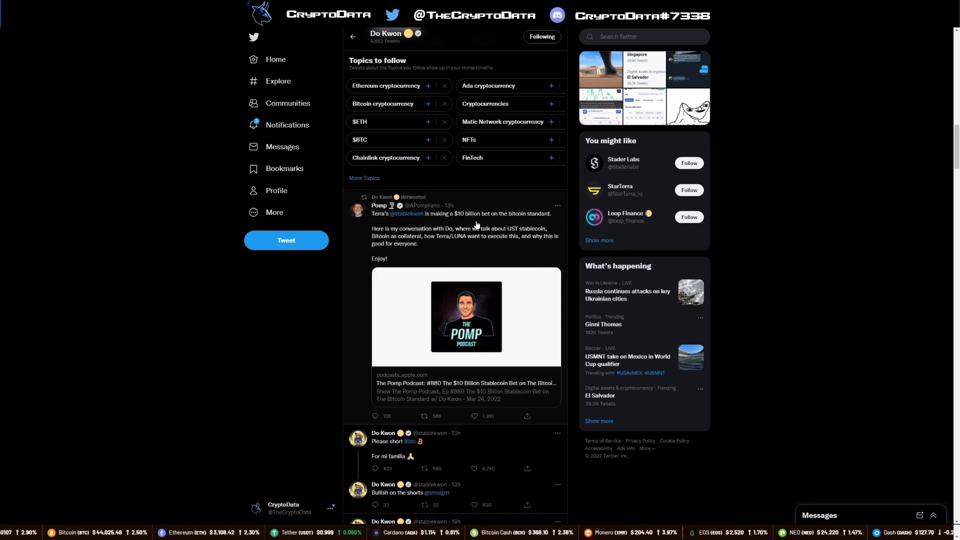
{"action": "scroll", "scroll_direction": "down", "scroll_amount": 3}
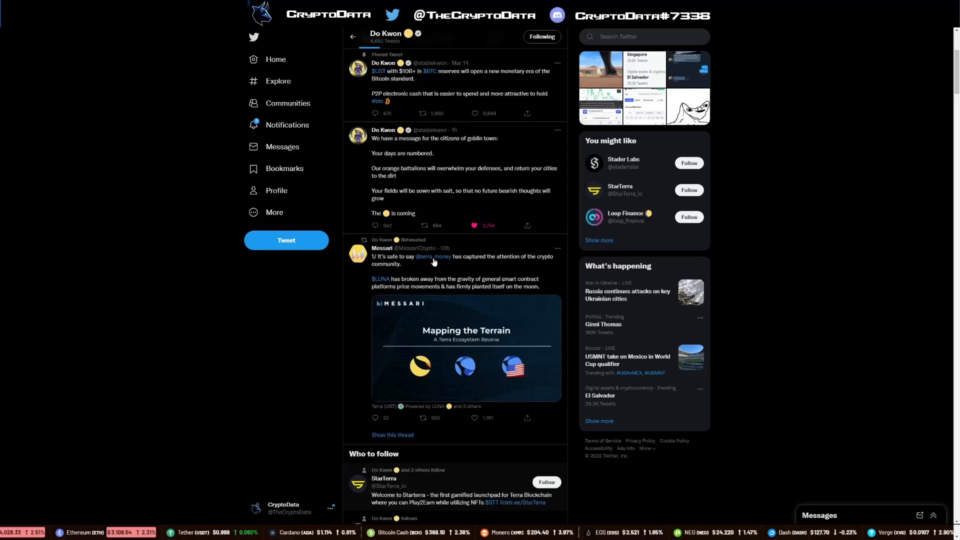
{"action": "scroll", "scroll_direction": "down", "scroll_amount": 3}
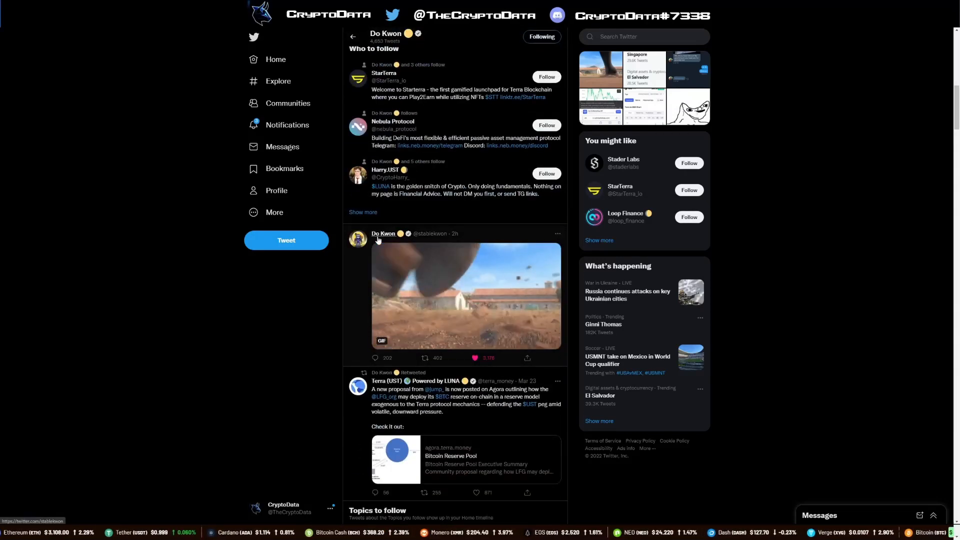
{"action": "left_click", "coordinate": [383, 233]}
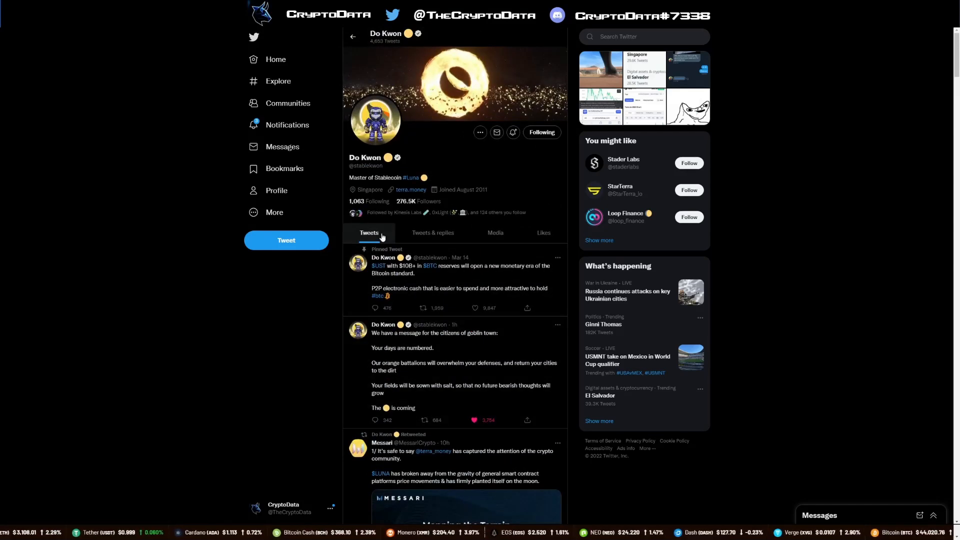
{"action": "mouse_move", "coordinate": [314, 281]}
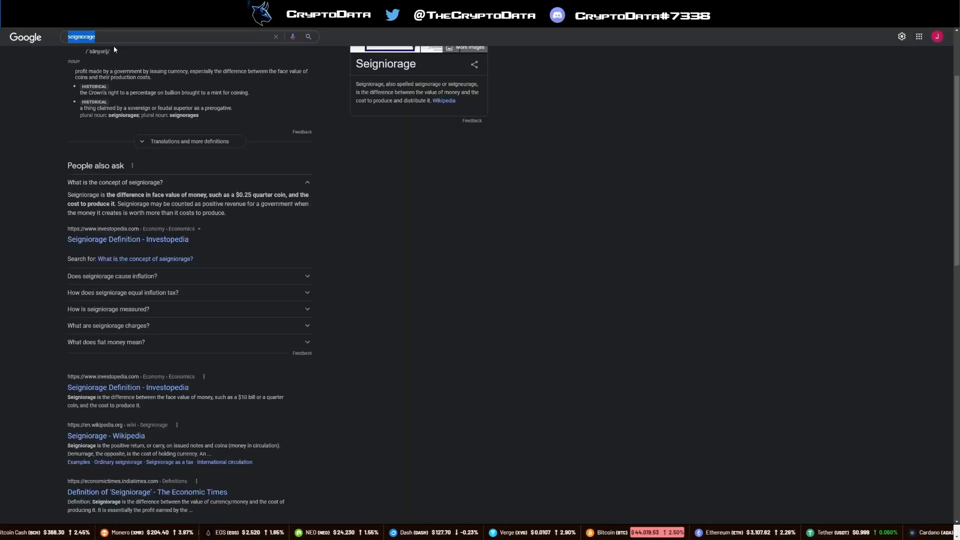
Step: Search Google for 'russia accept crypto'
{"action": "type", "text": "russia accept crypto"}
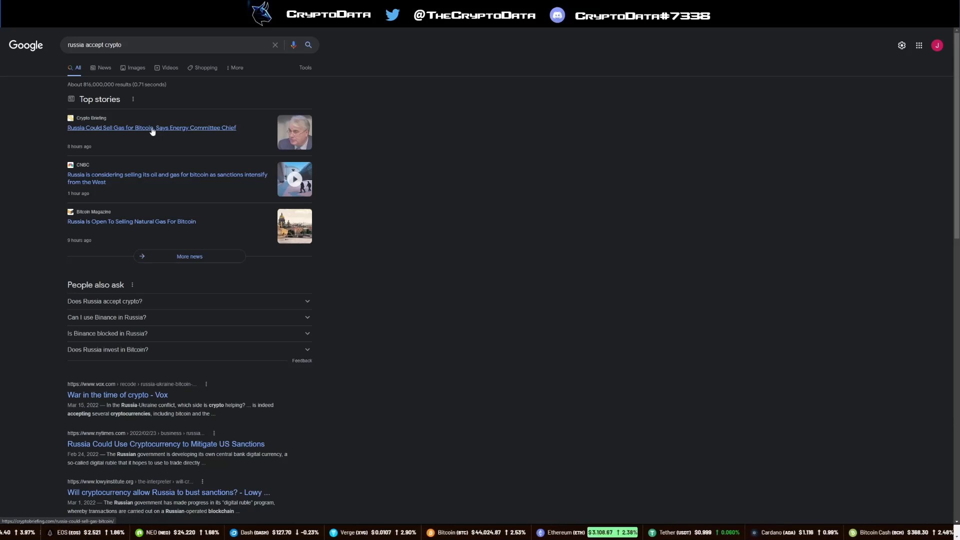
Step: Open Crypto Briefing's 'Russia Could Sell Gas for Bitcoin' story and highlight 'exports' in its takeaways
{"action": "left_click", "coordinate": [151, 127]}
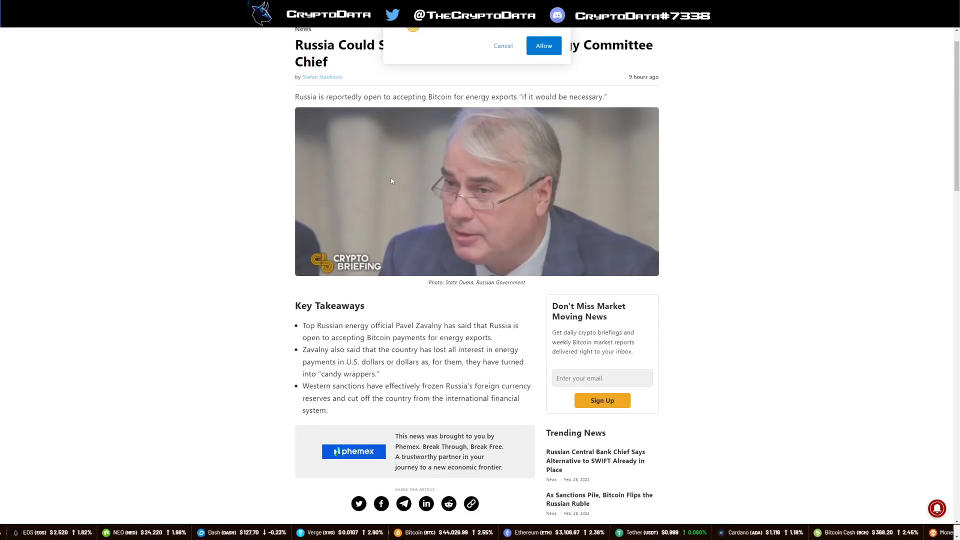
{"action": "scroll", "scroll_direction": "down", "scroll_amount": 3}
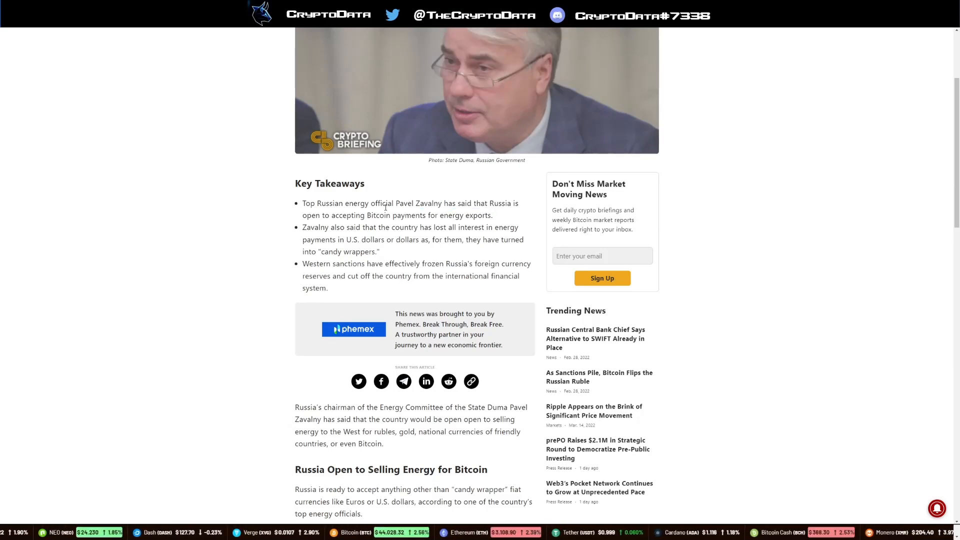
{"action": "double_click", "coordinate": [479, 215]}
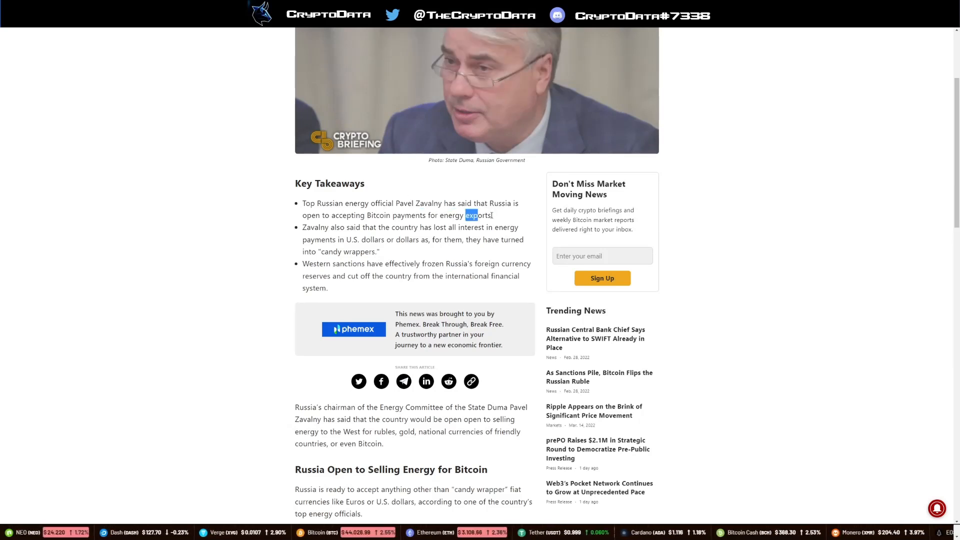
{"action": "scroll", "scroll_direction": "up", "scroll_amount": 3}
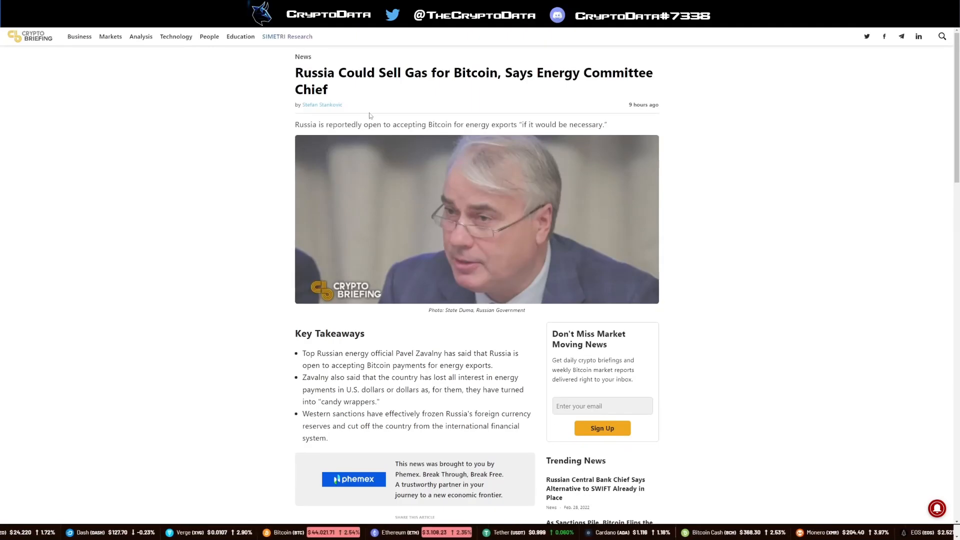
{"action": "mouse_move", "coordinate": [513, 29]}
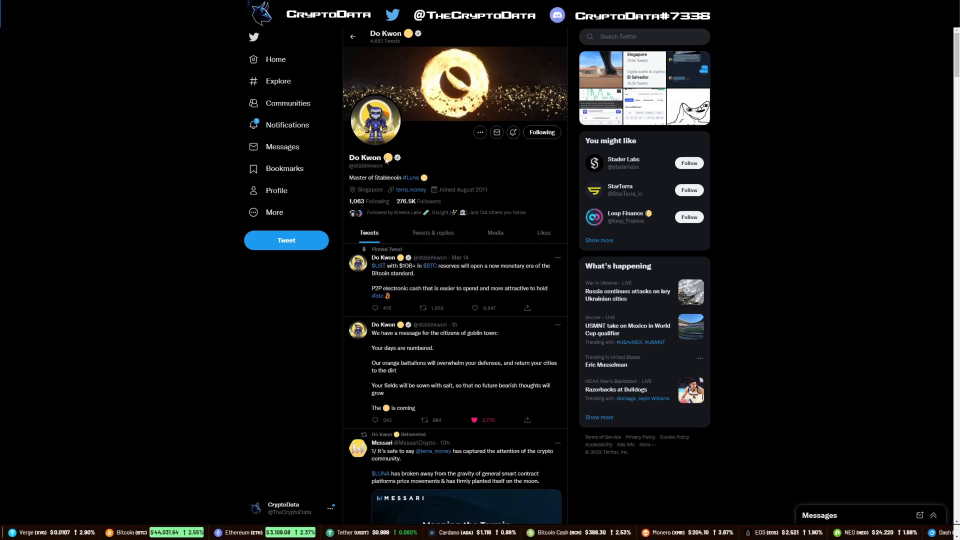
{"action": "mouse_move", "coordinate": [380, 174]}
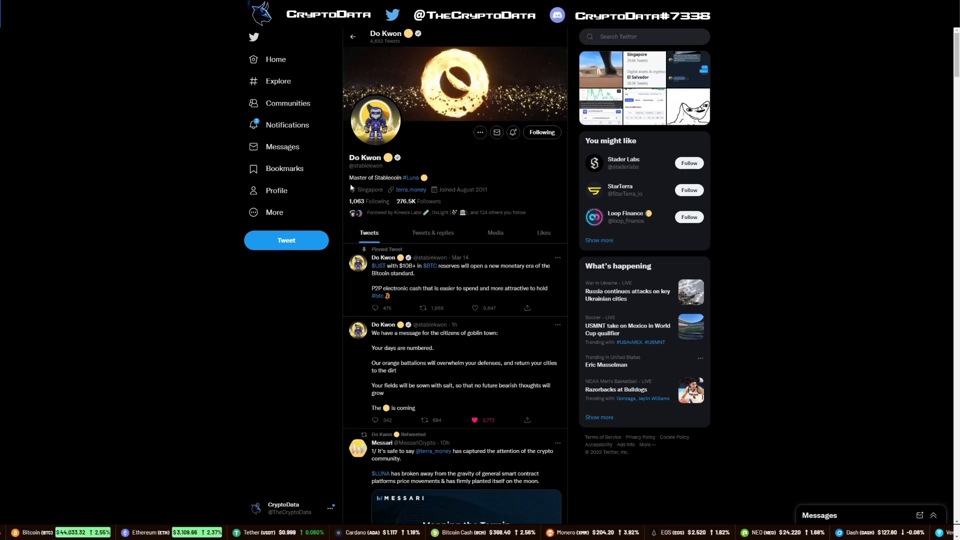
{"action": "mouse_move", "coordinate": [242, 216]}
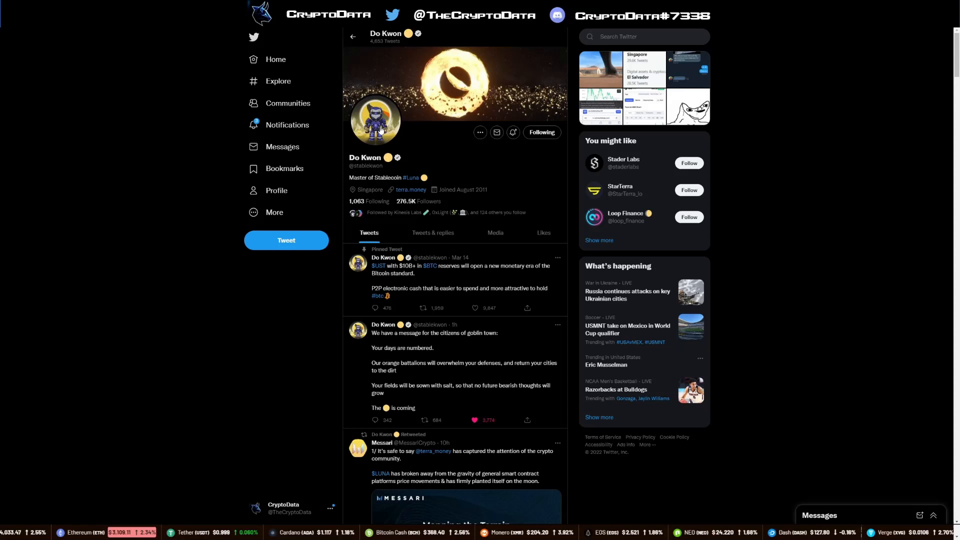
{"action": "mouse_move", "coordinate": [351, 149]}
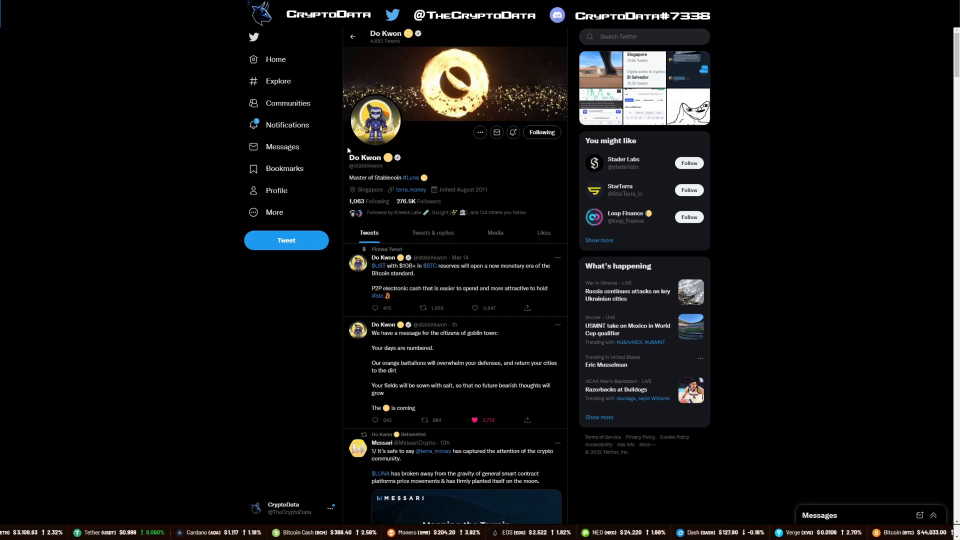
{"action": "mouse_move", "coordinate": [349, 150]}
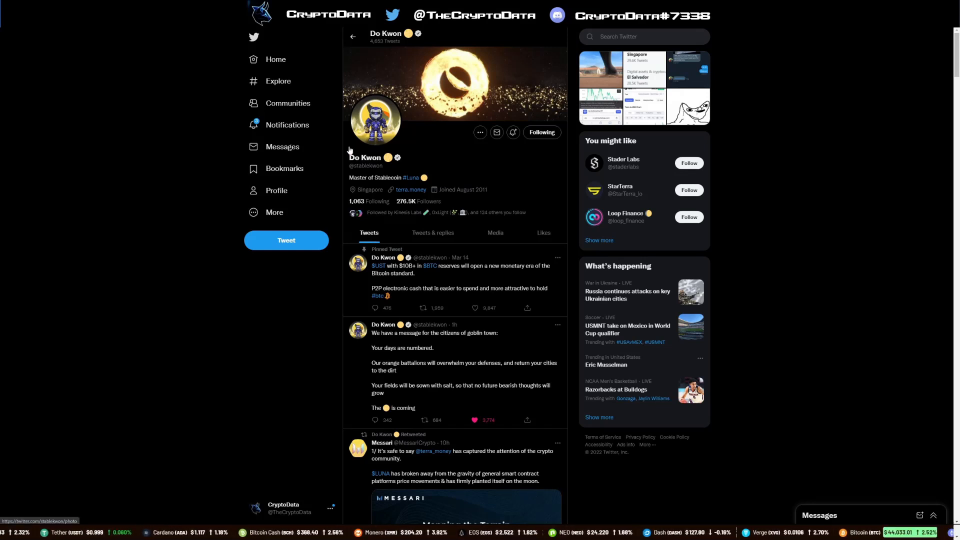
{"action": "mouse_move", "coordinate": [763, 244]}
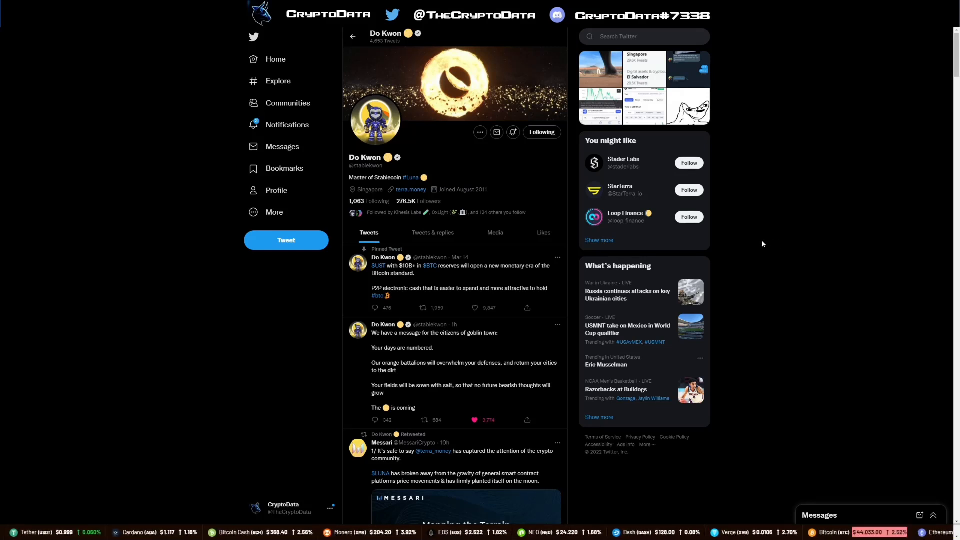